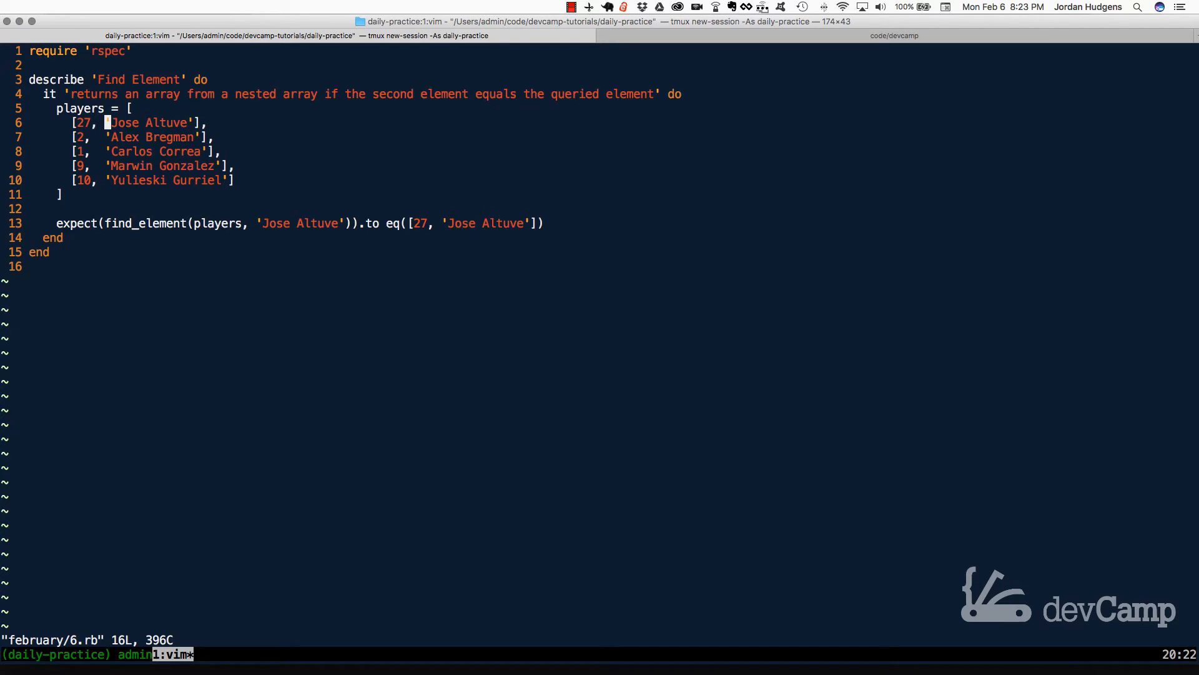
# Move below require 'rspec' and begin a new def line for a method.
pyautogui.press('j')
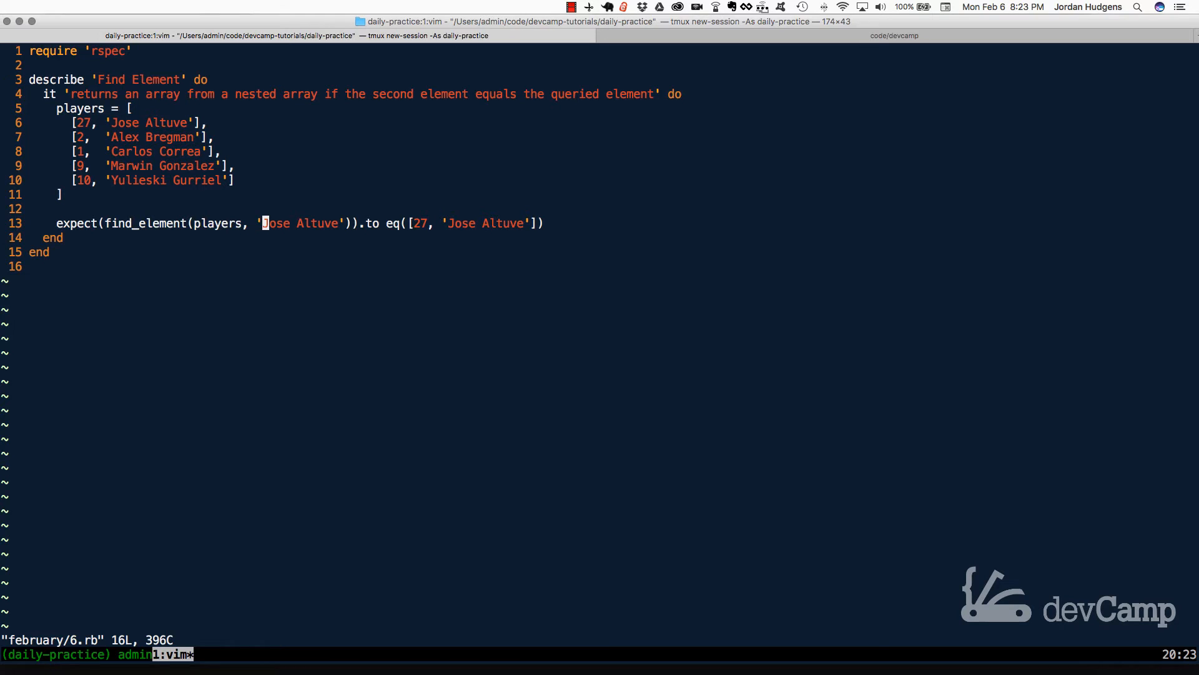
pyautogui.moveTo(388, 222)
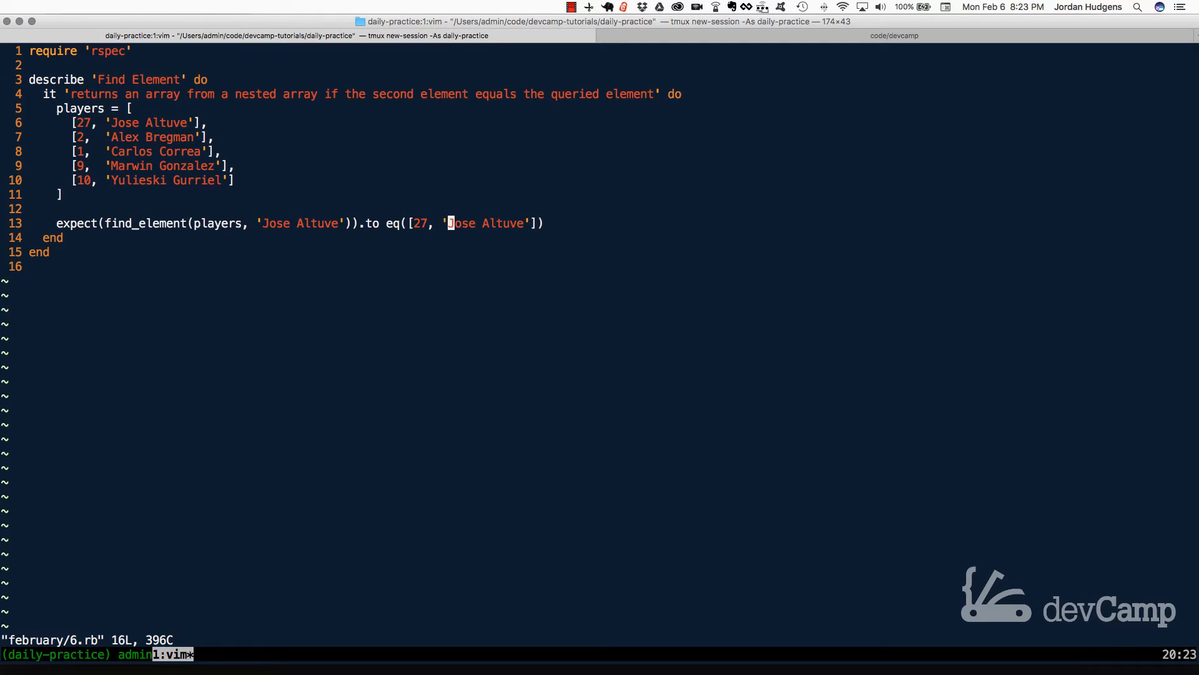
pyautogui.press('l')
pyautogui.write('def ')
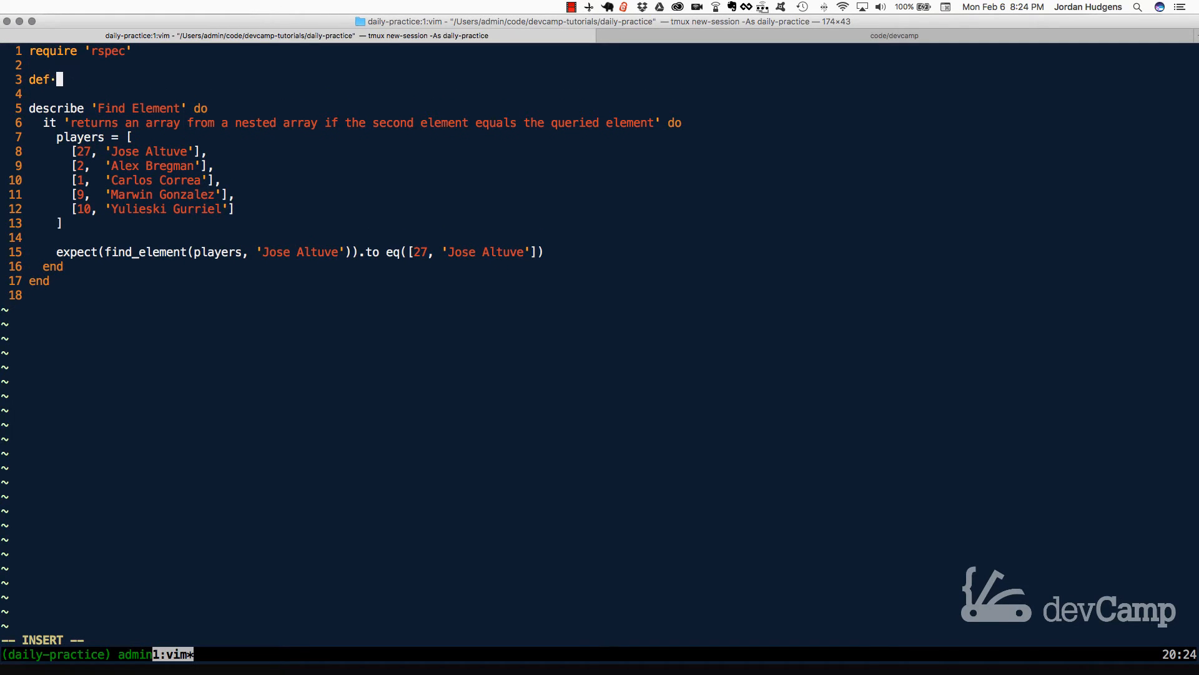
# Write the signature def find_element collection, element.
pyautogui.write('find_e')
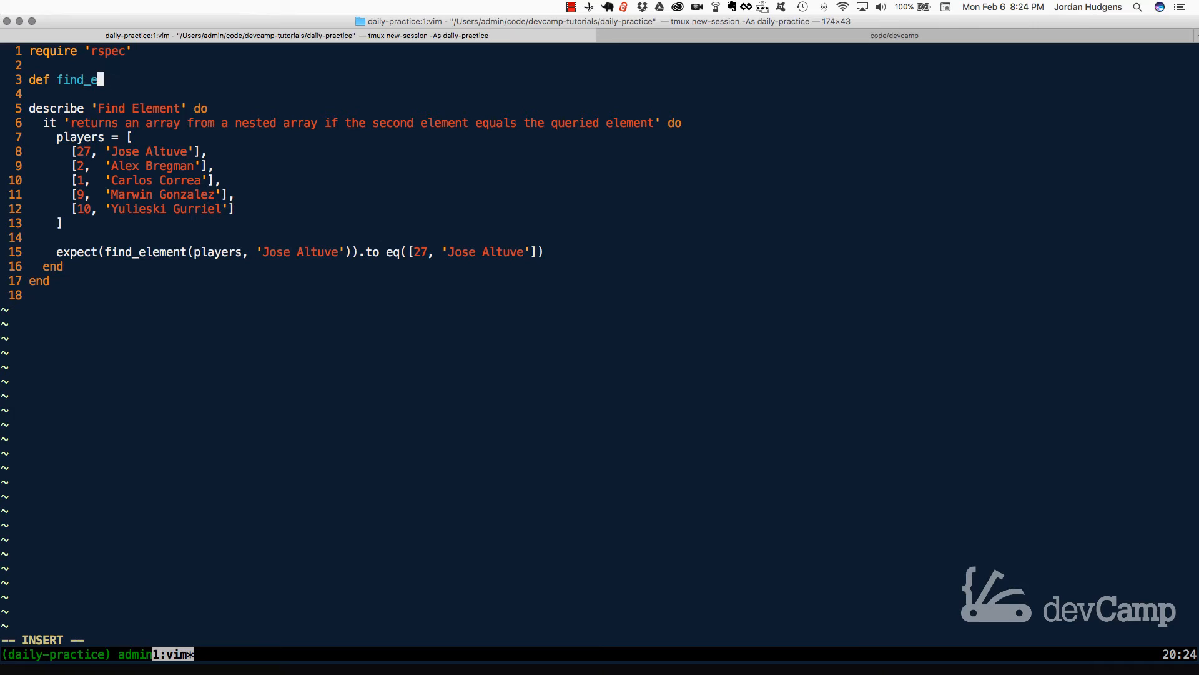
pyautogui.write('lement')
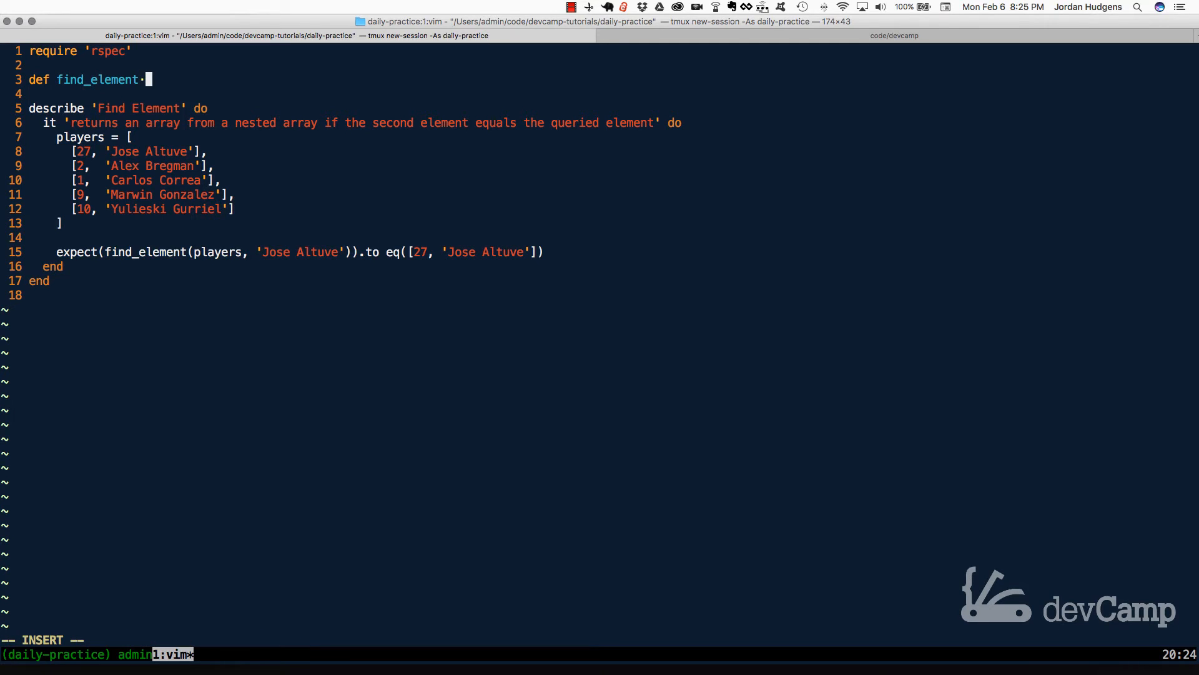
pyautogui.write('collectio')
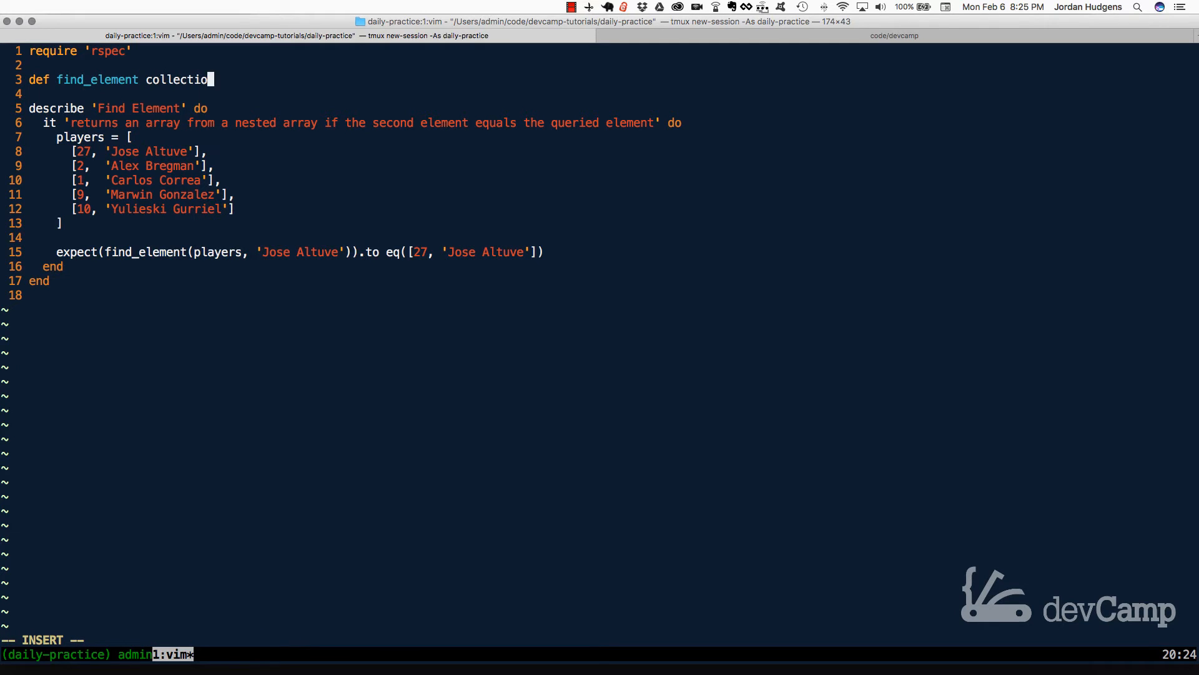
pyautogui.write('n, element')
pyautogui.write('# Manual solution')
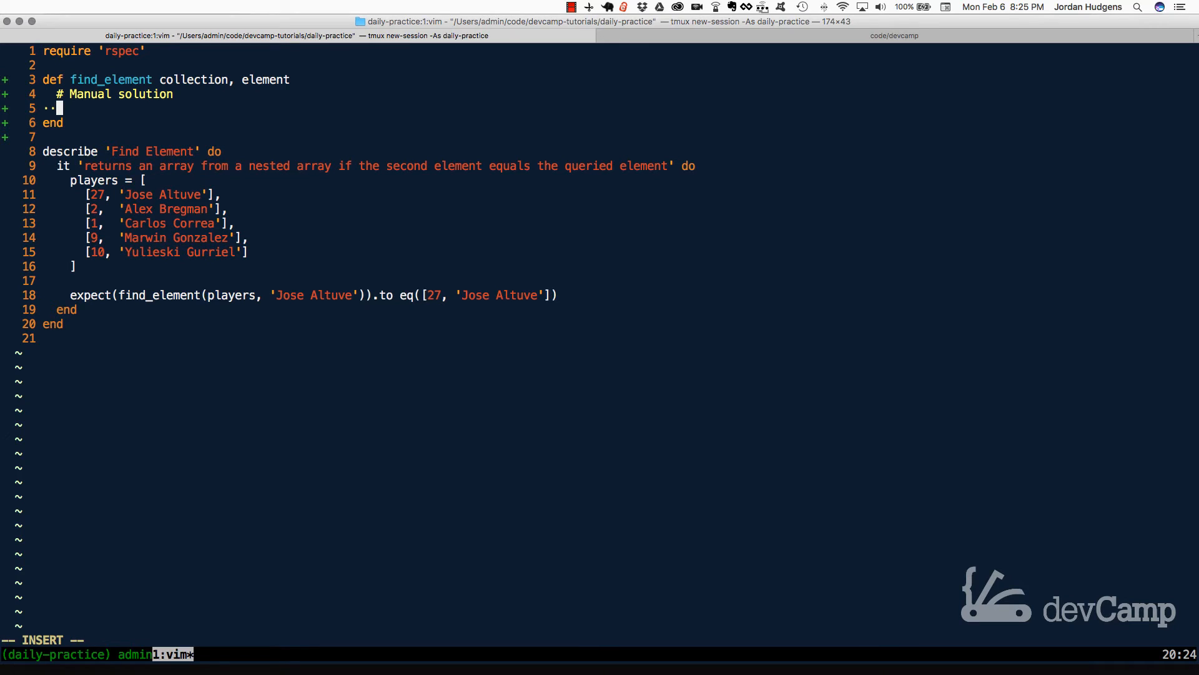
# Add a Manual solution comment and an empty collection.each do |c| loop, highlighting player rows while explaining.
pyautogui.write('co')
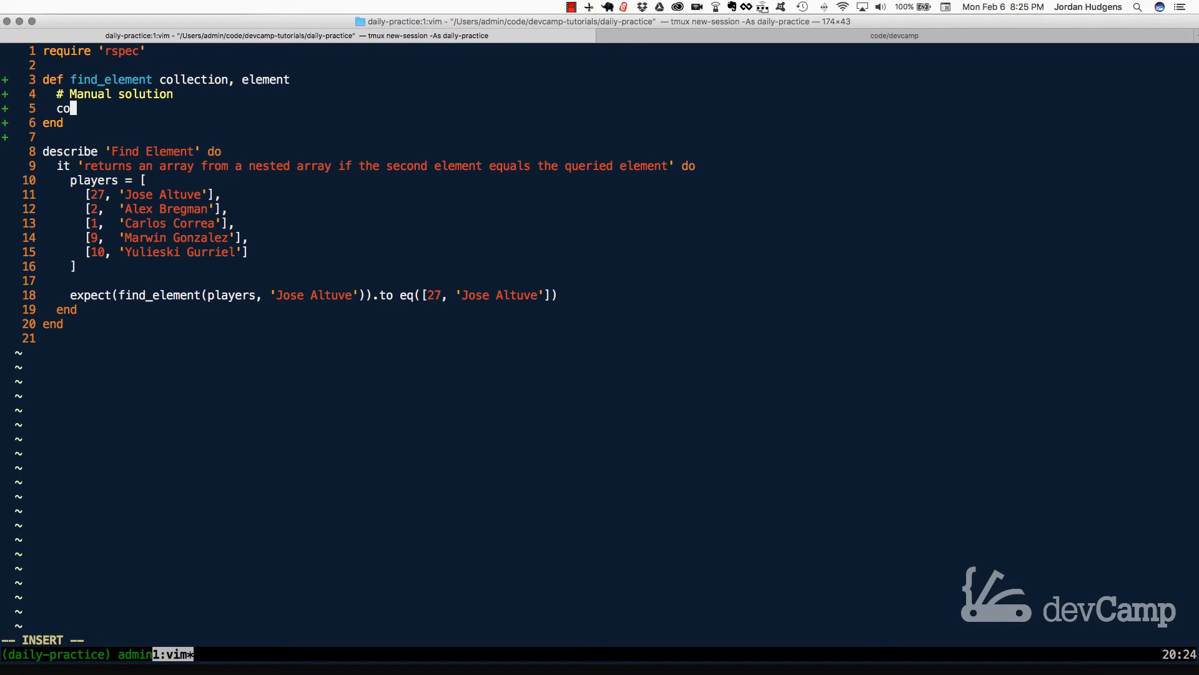
pyautogui.write('llection')
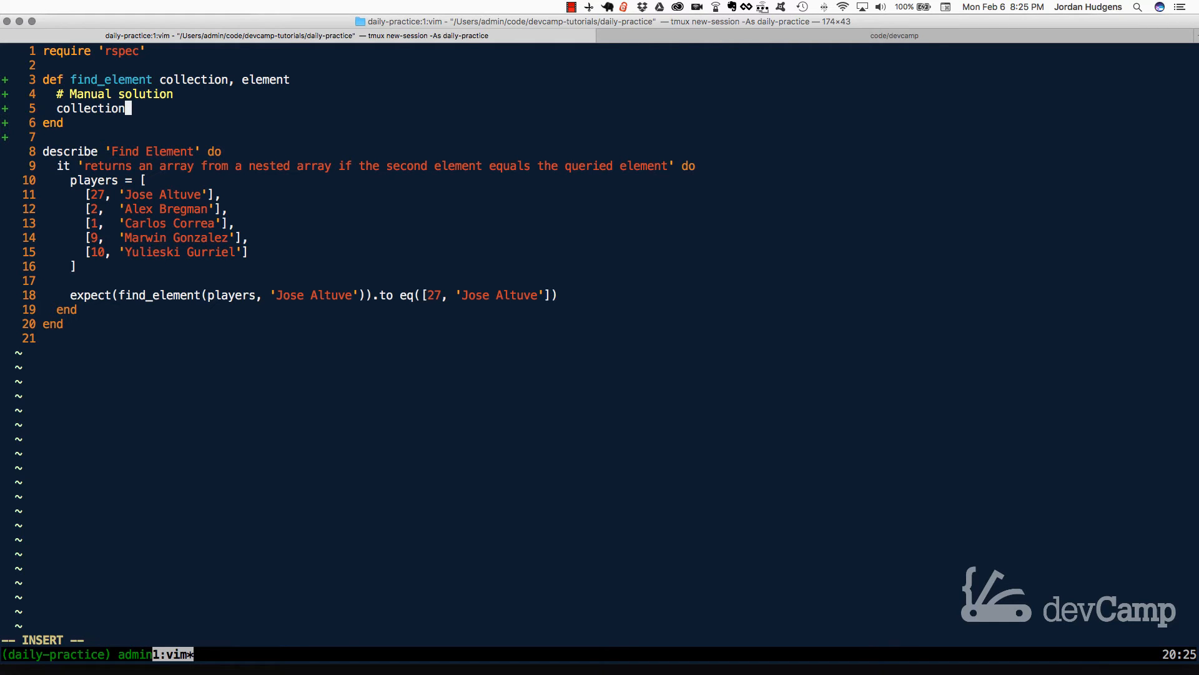
pyautogui.write('.each do |')
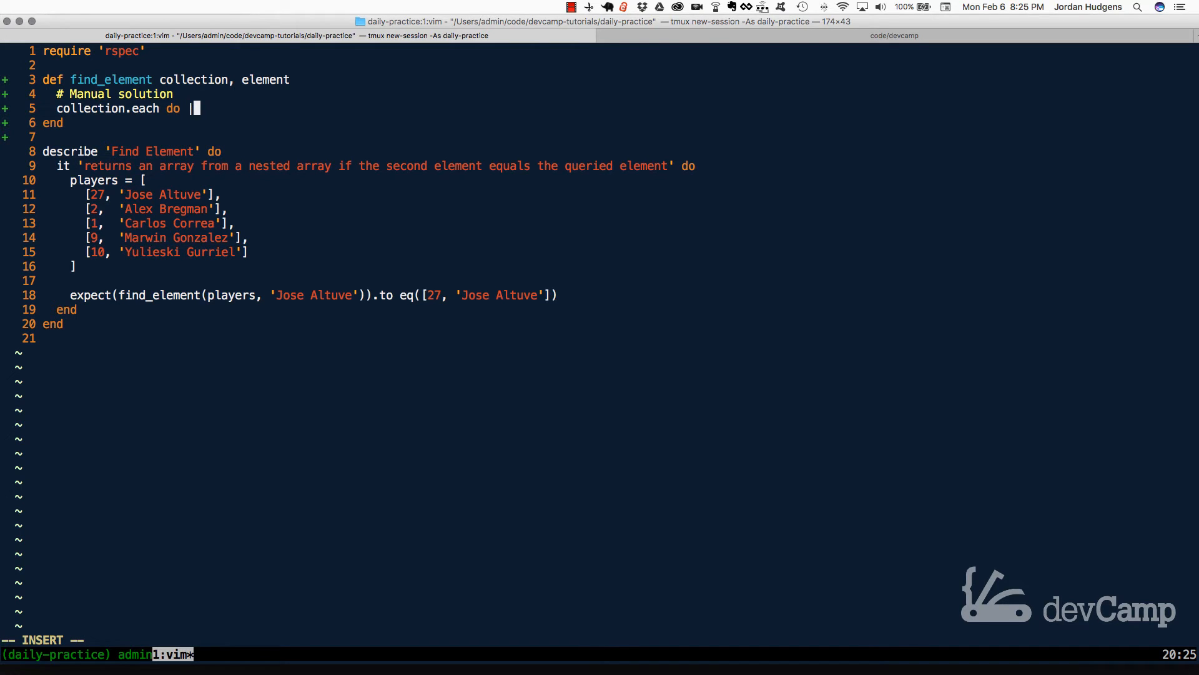
pyautogui.write('c|')
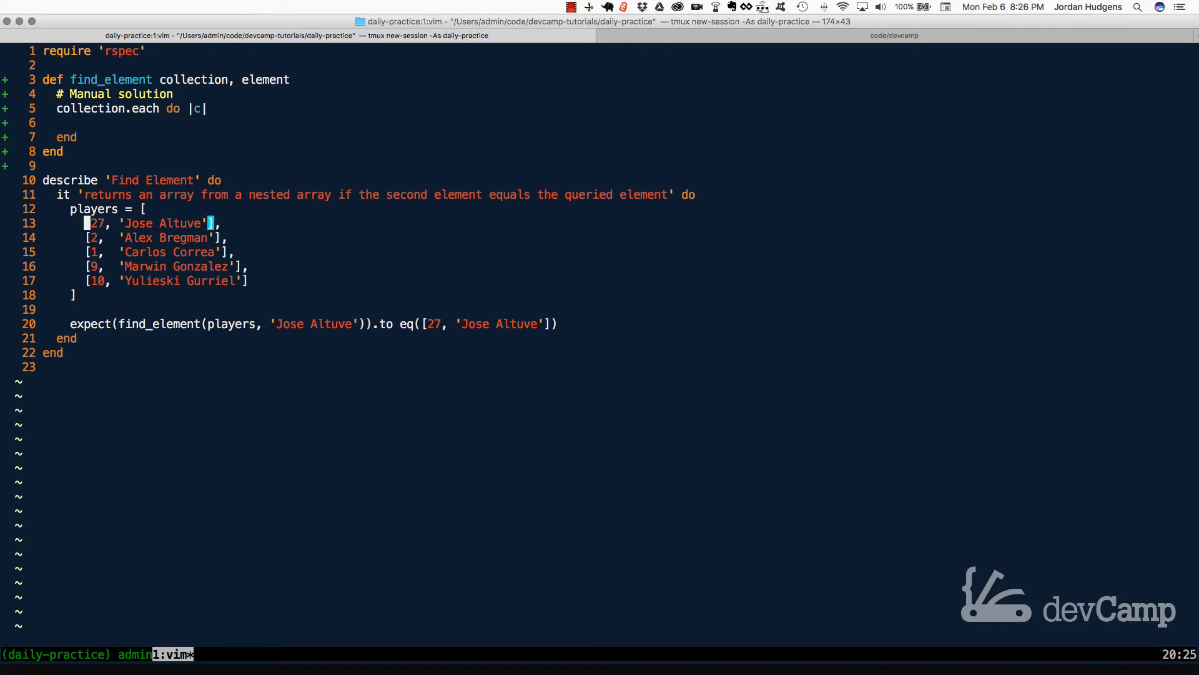
pyautogui.press('V')
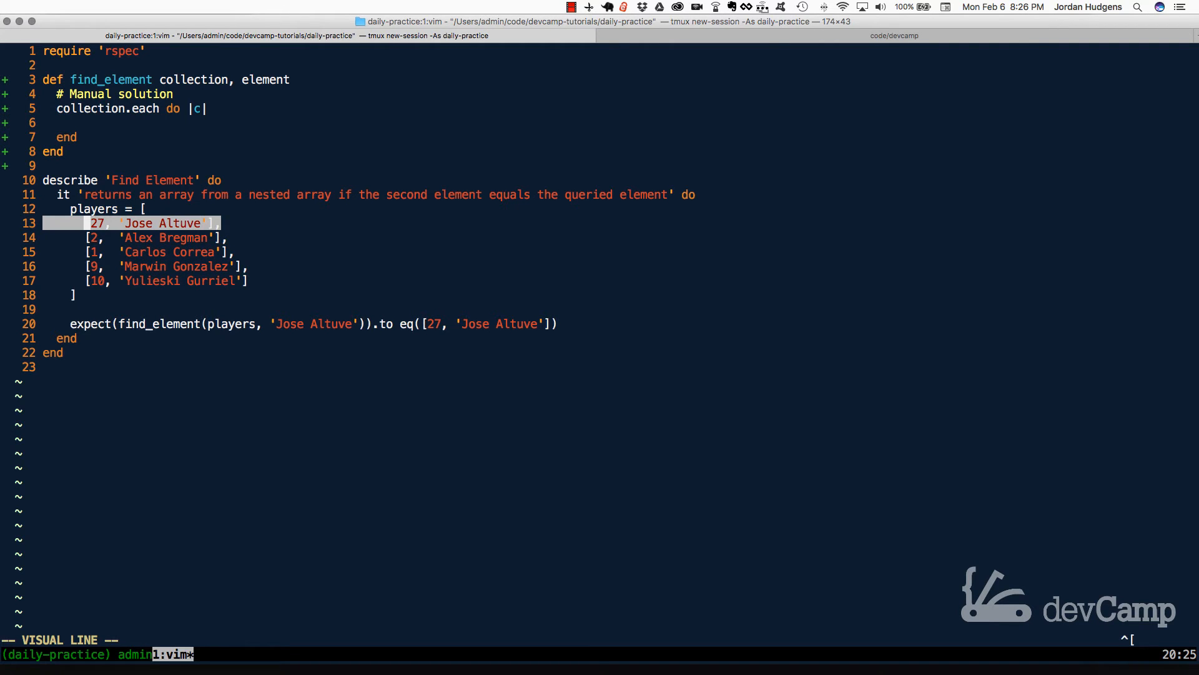
pyautogui.press('j')
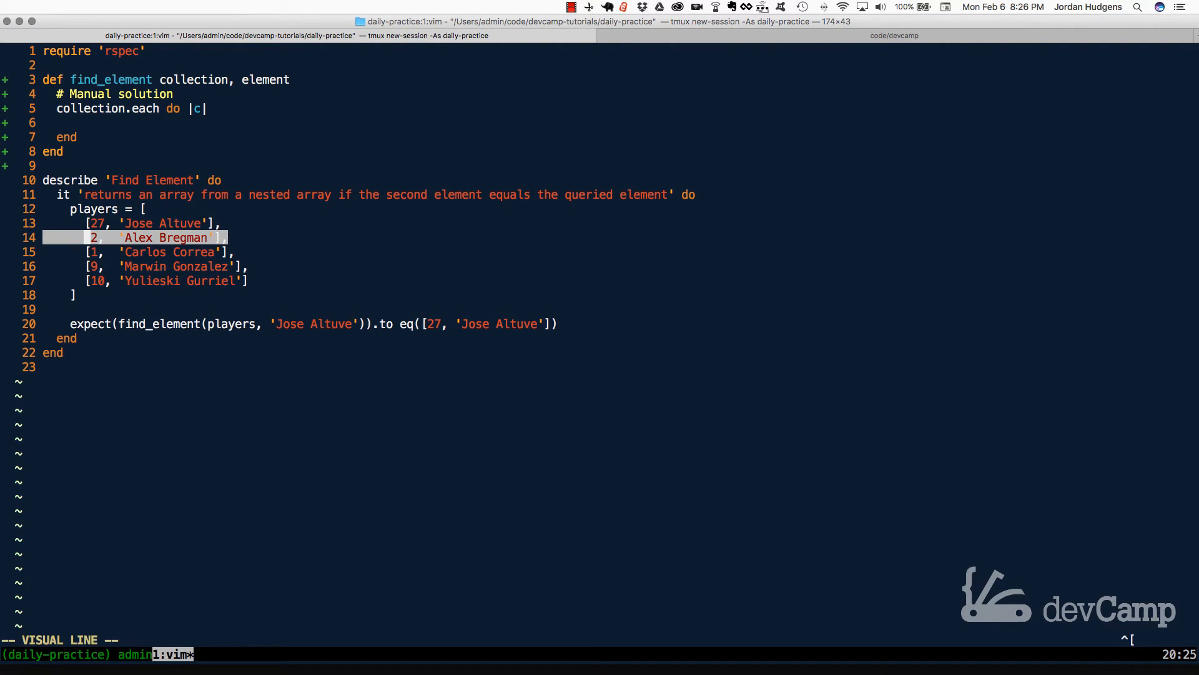
pyautogui.press('j')
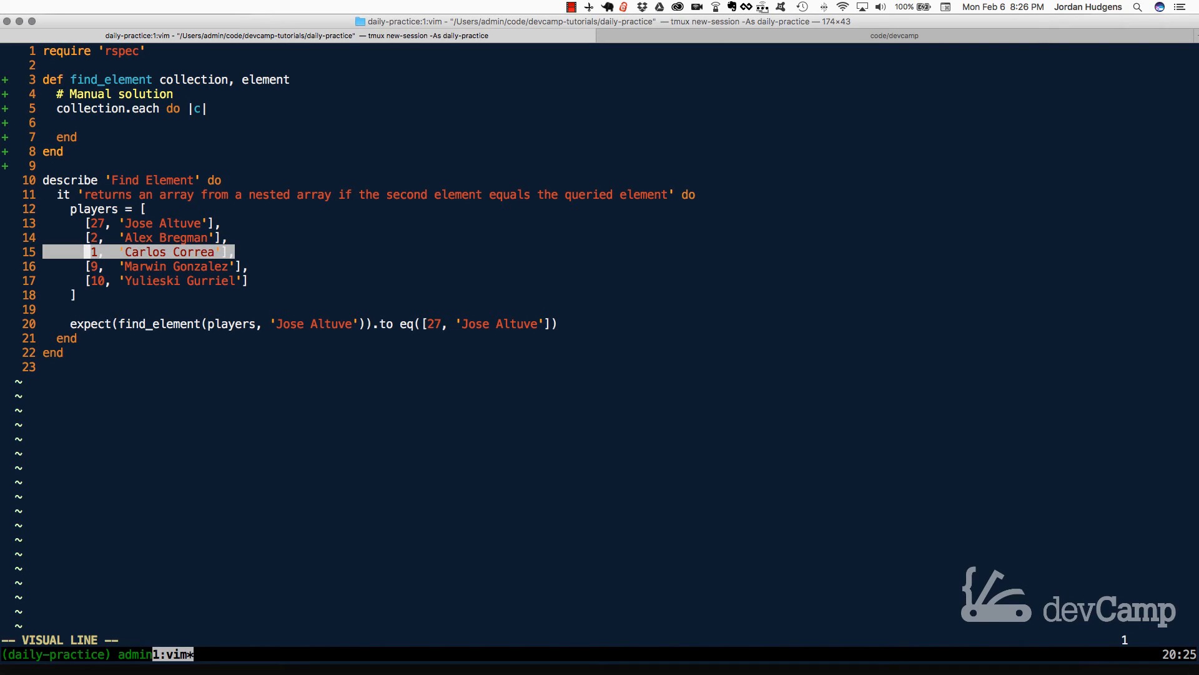
pyautogui.press('Escape')
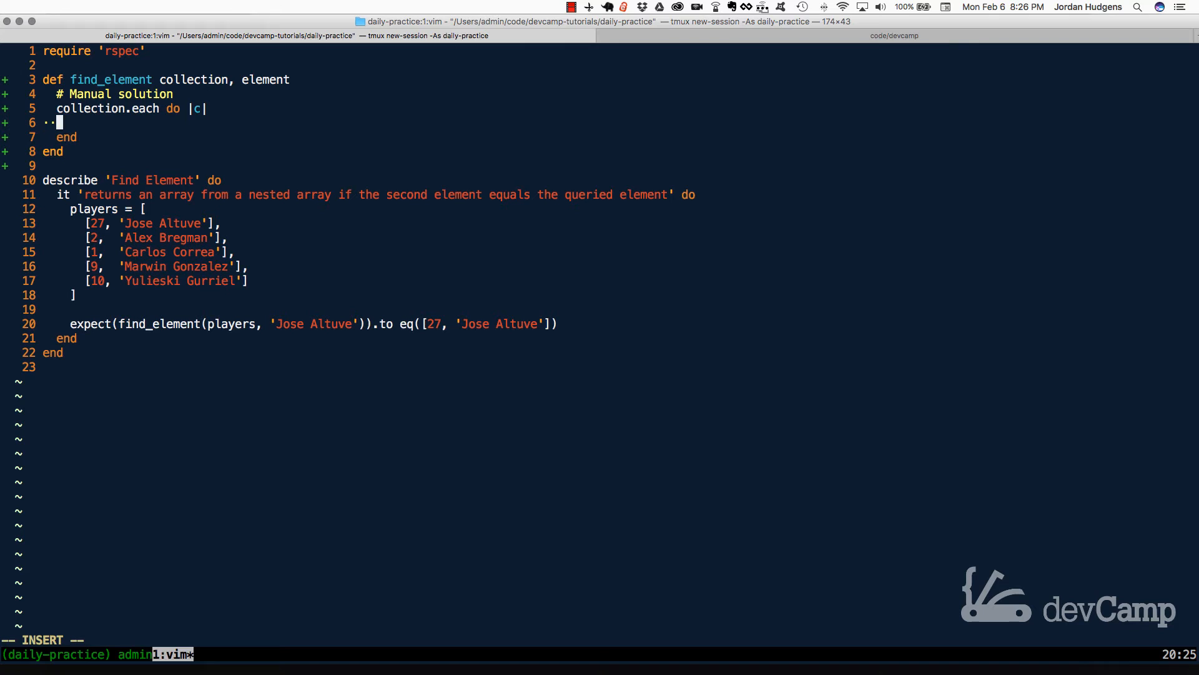
# Make the loop return c if c[1] == element and write february/6.rb.
pyautogui.write('..')
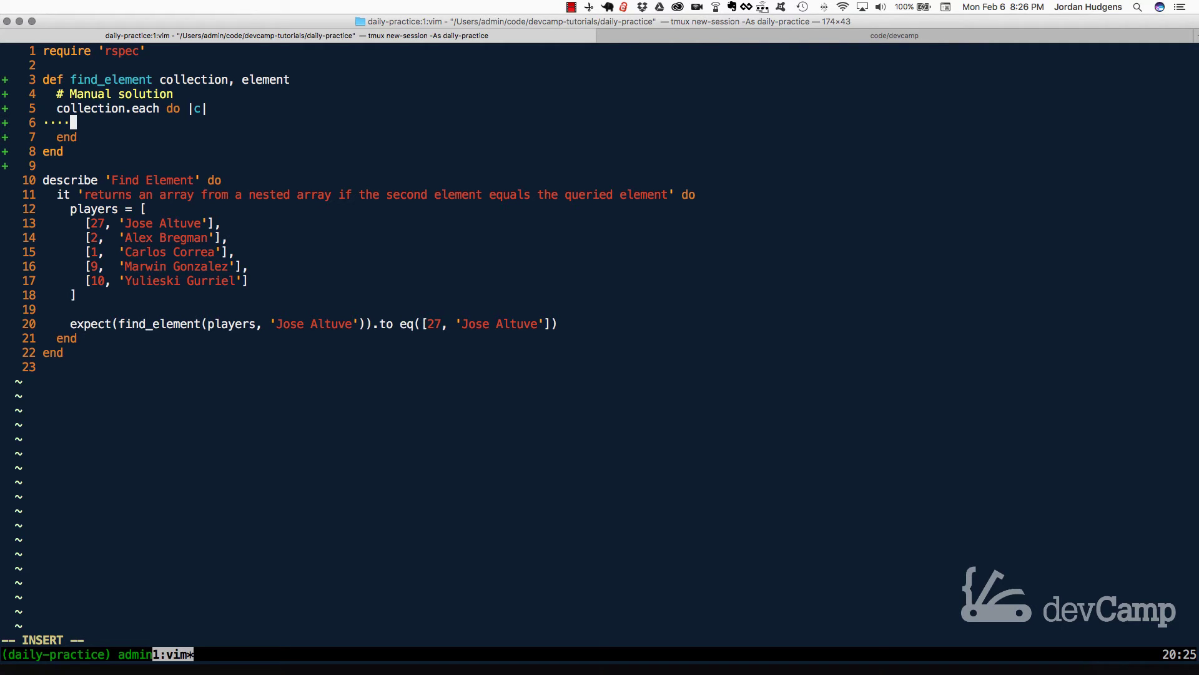
pyautogui.write('return c if·')
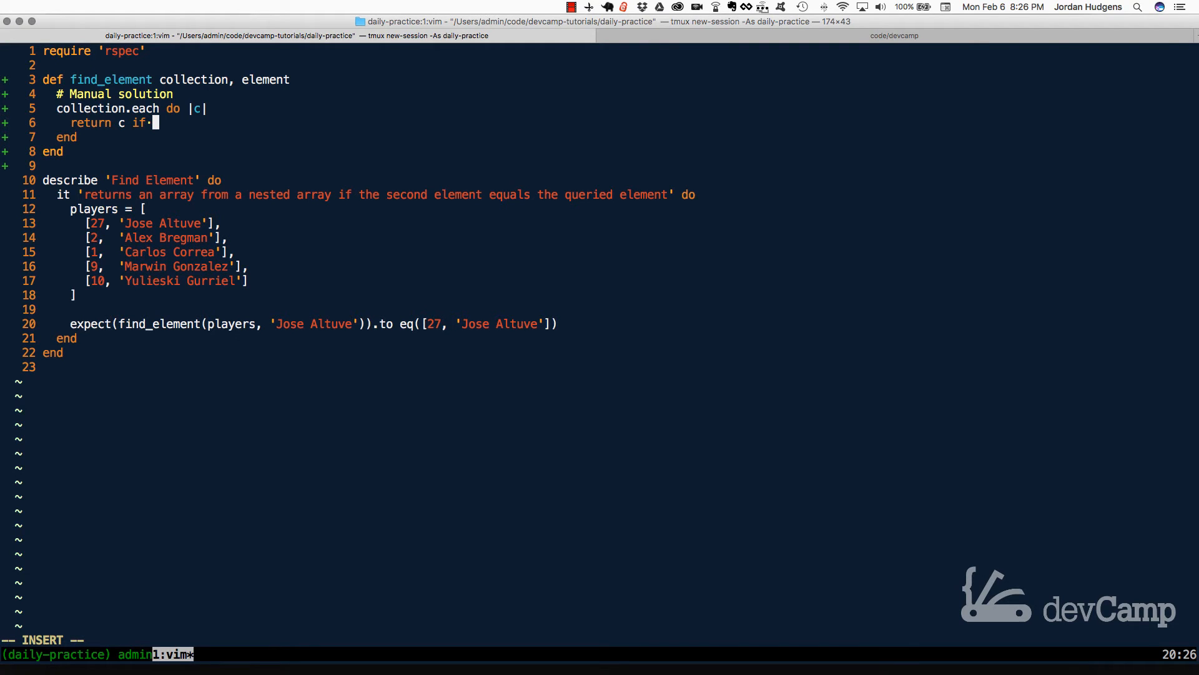
pyautogui.write('c')
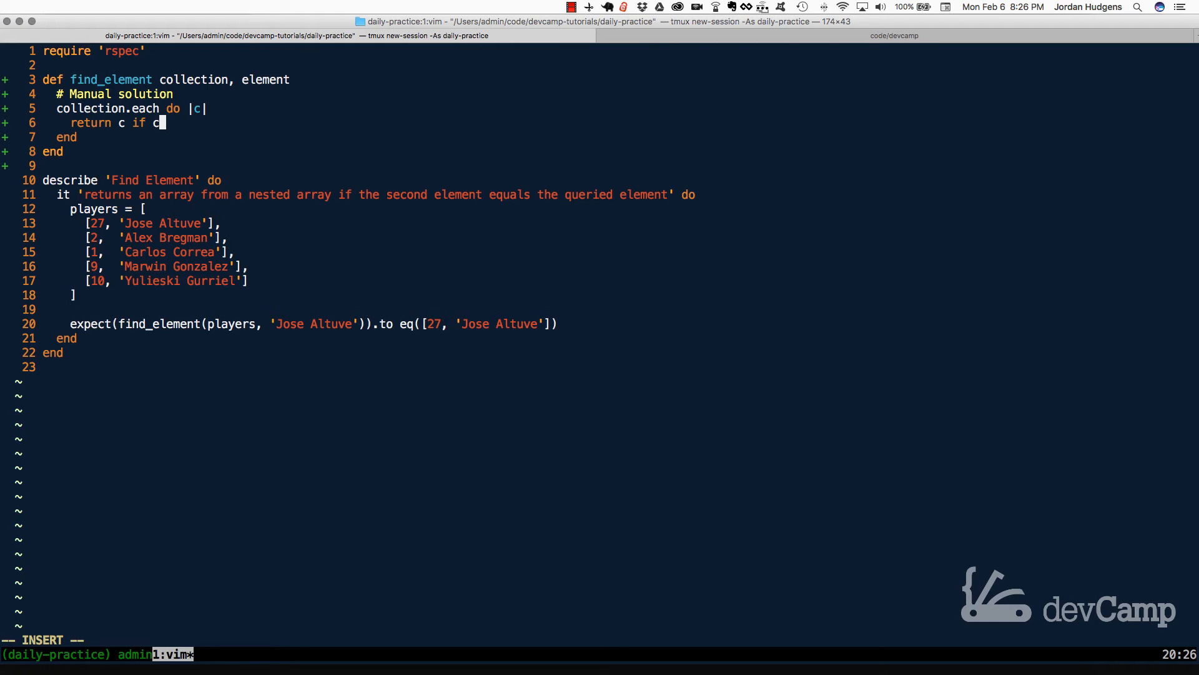
pyautogui.write('[1')
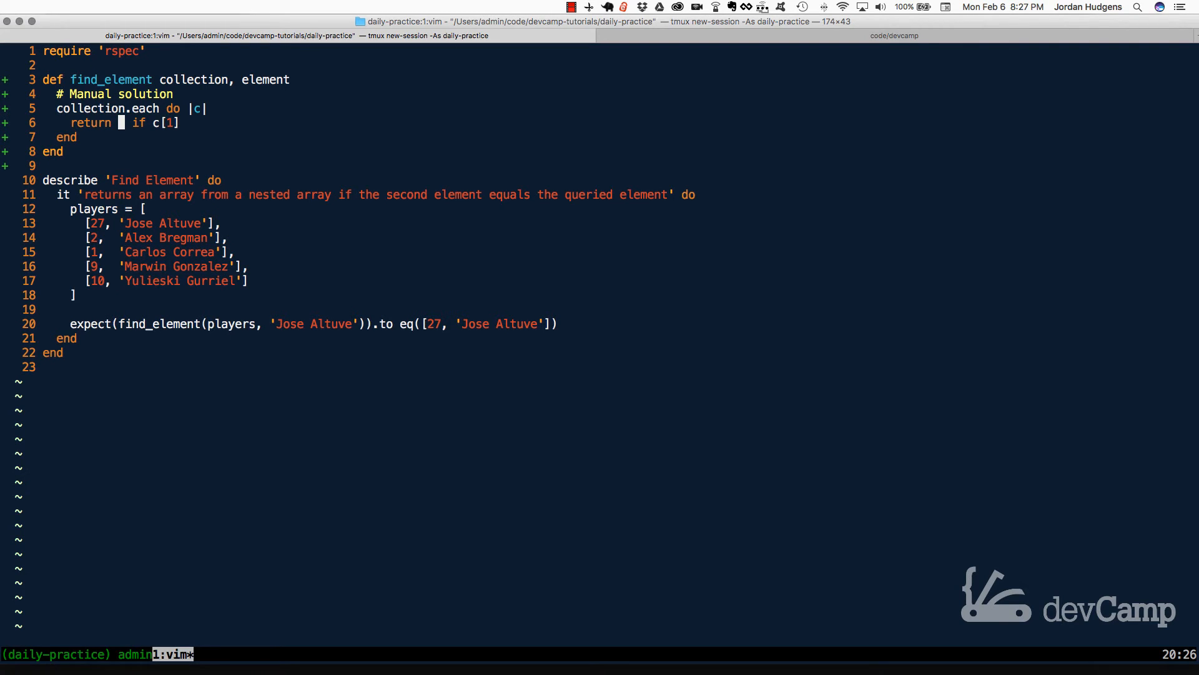
pyautogui.write('c')
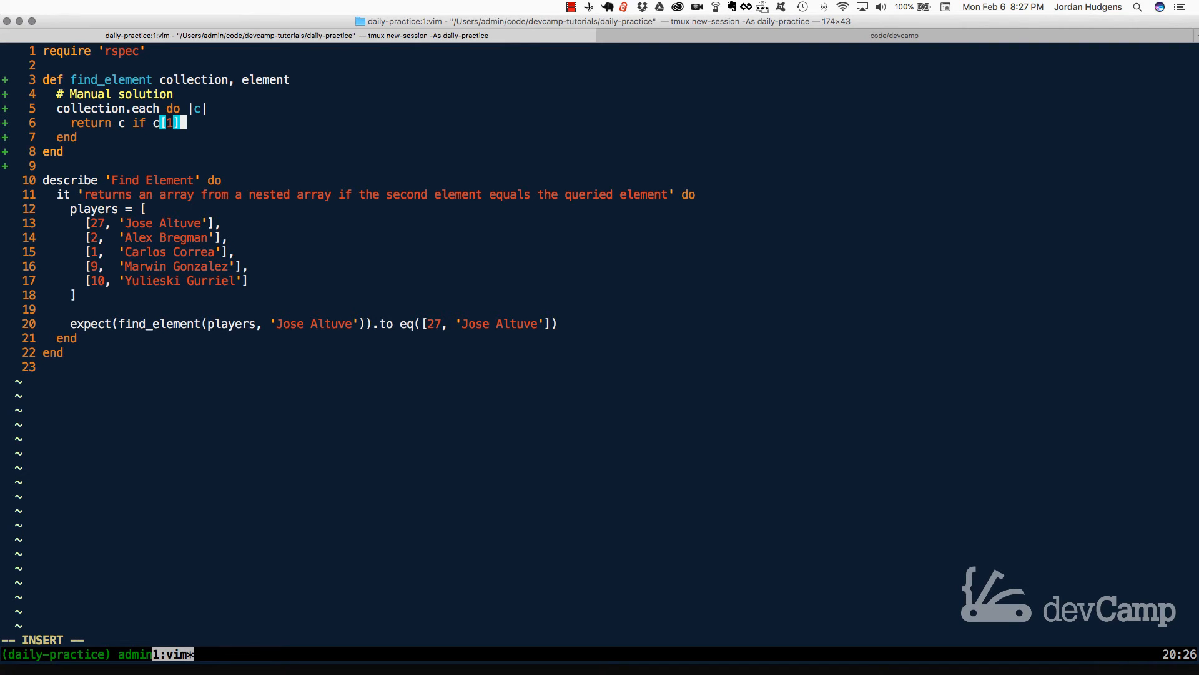
pyautogui.write('==')
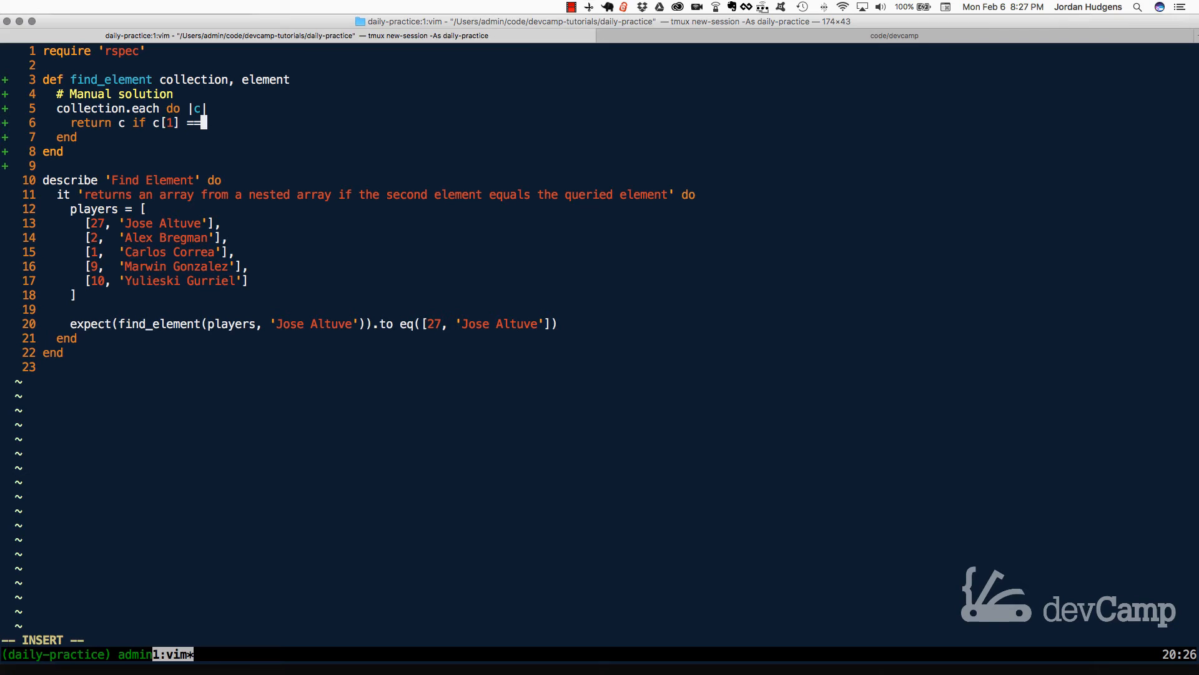
pyautogui.write('element')
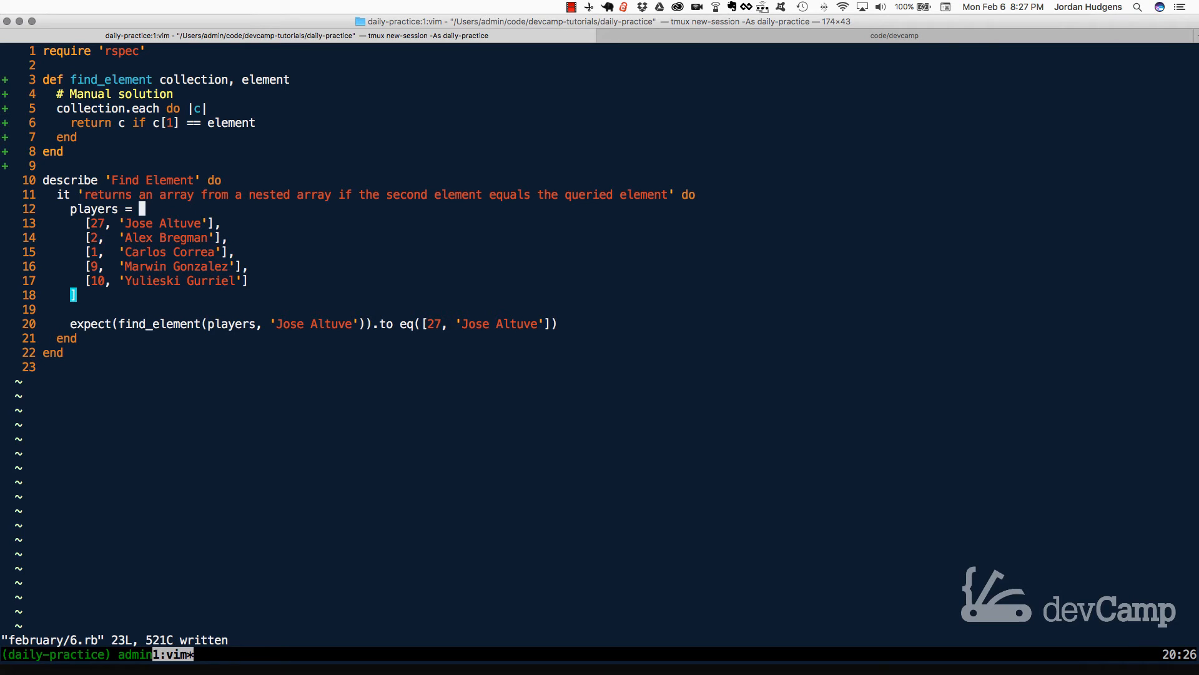
# Copy the players array below the spec and unindent it to top level.
pyautogui.press('V')
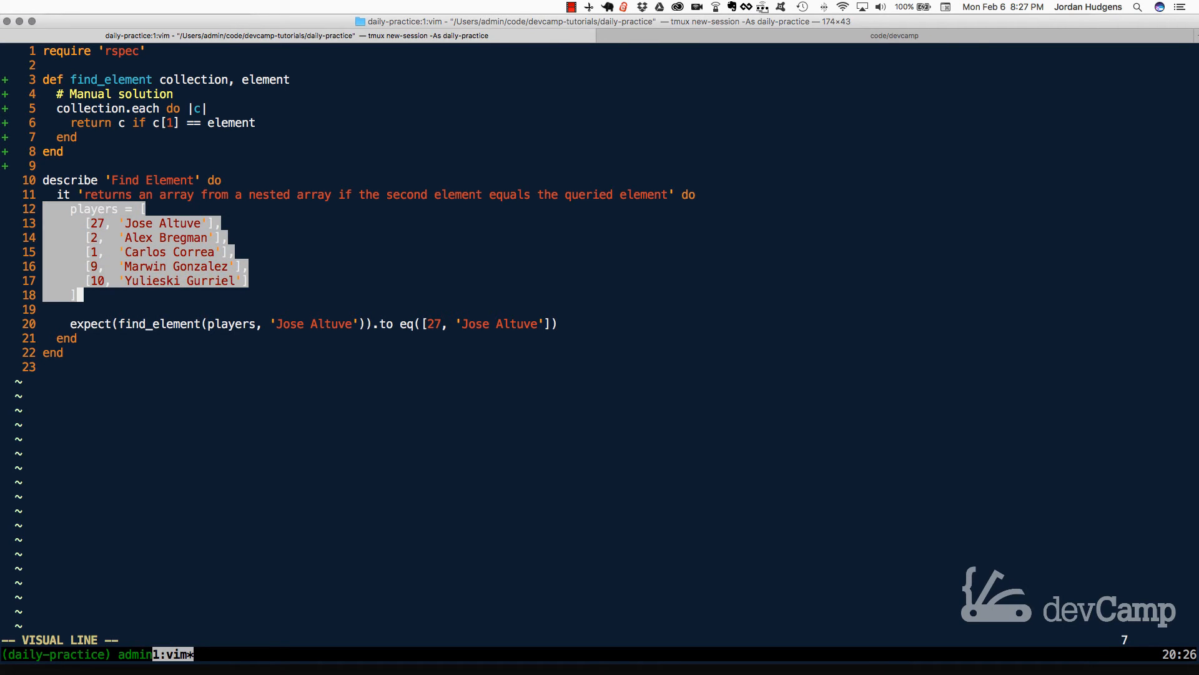
pyautogui.press('y')
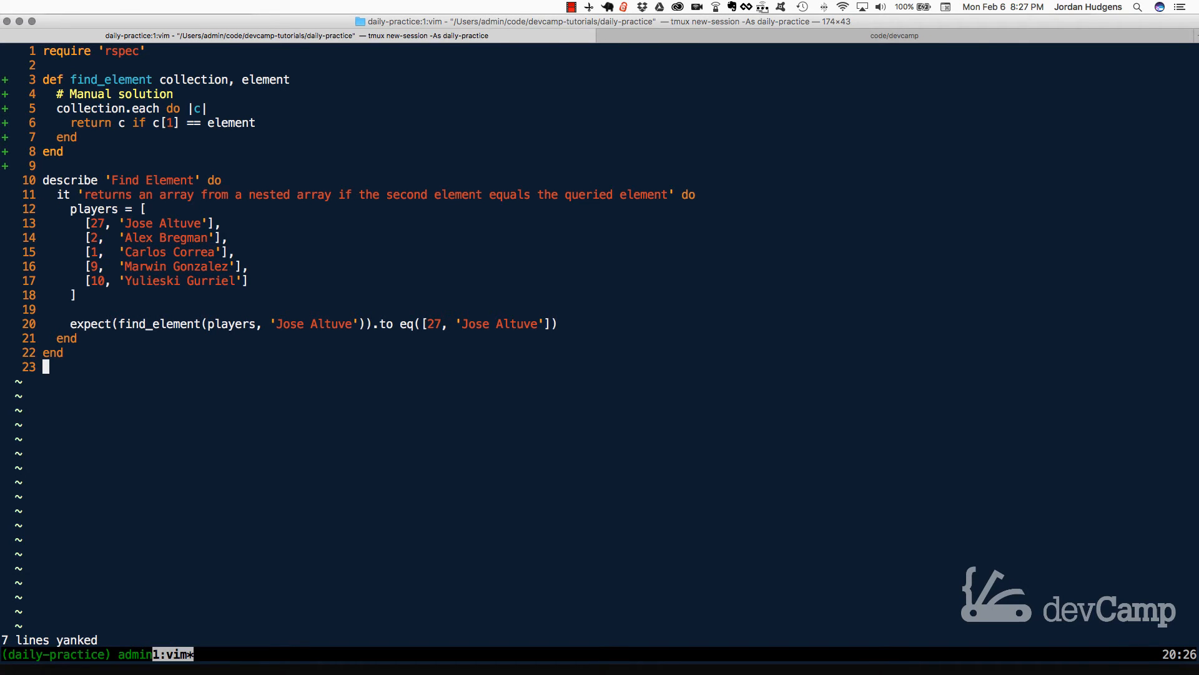
pyautogui.press('p')
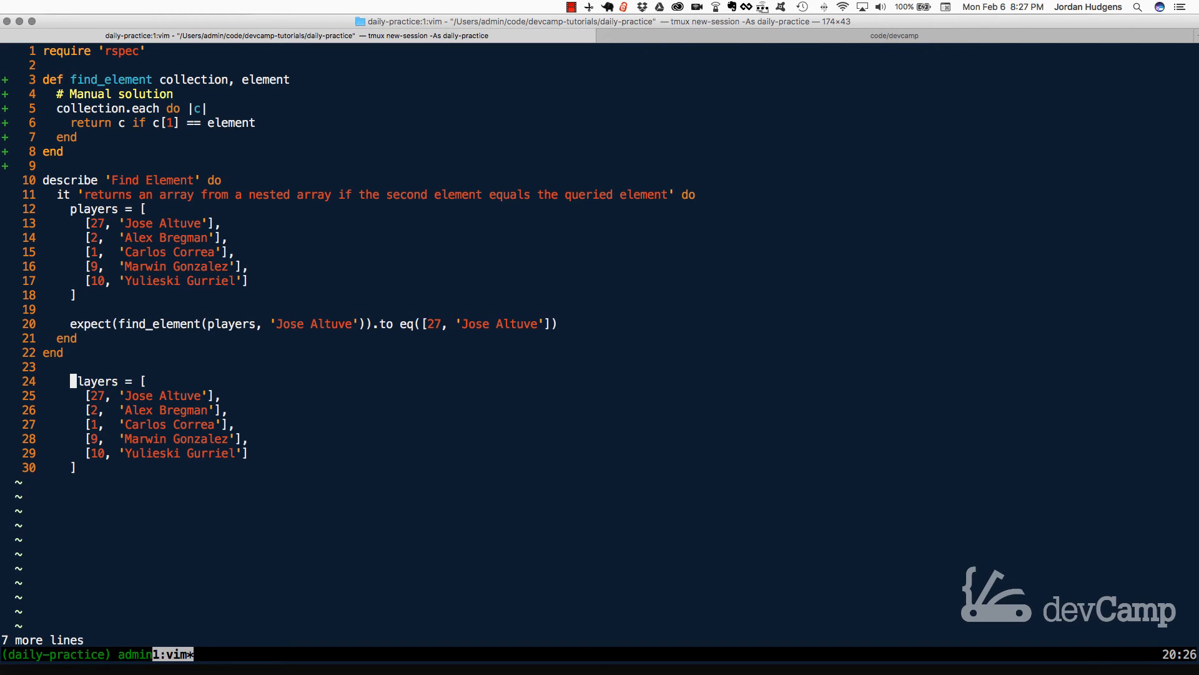
pyautogui.press('V')
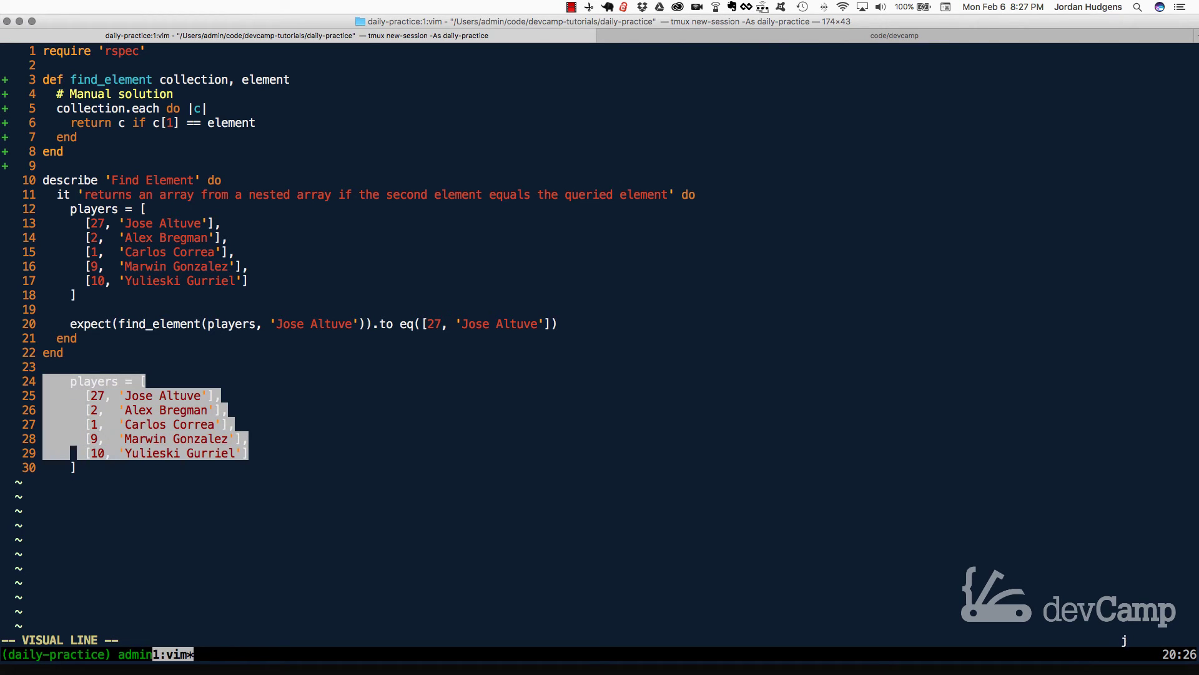
pyautogui.press('<')
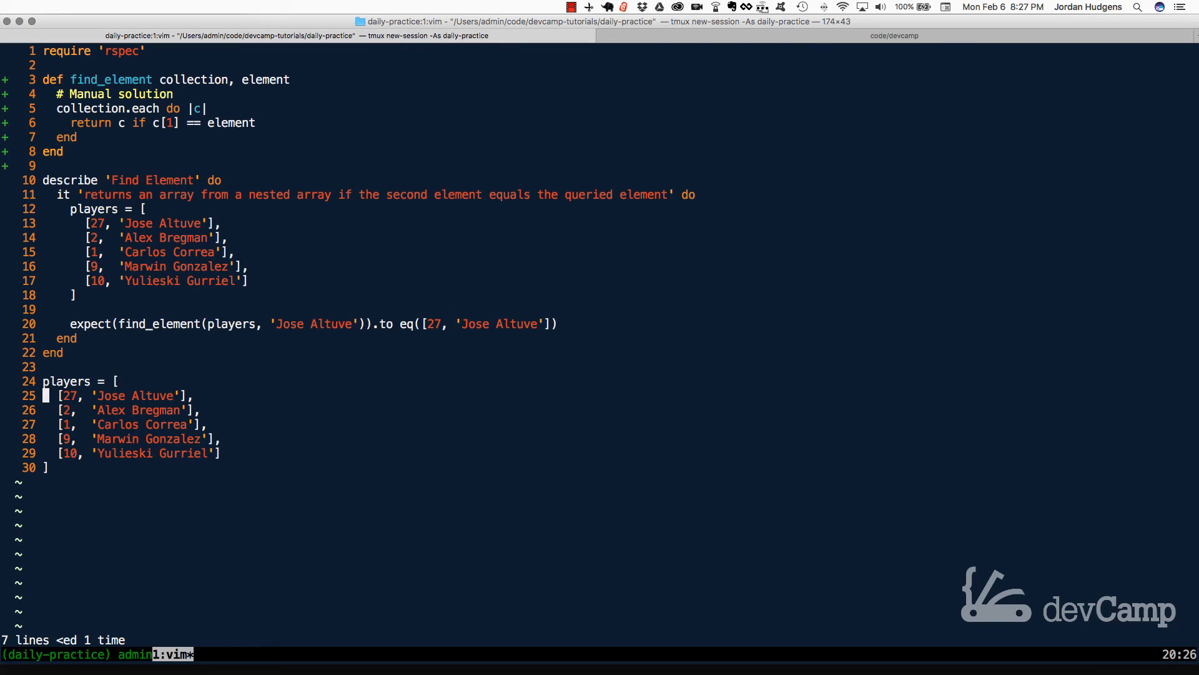
# Add find_element players, 'Alex Bregman', evaluate inline to [2, "Alex Bregman"], then clear annotations.
pyautogui.press('o')
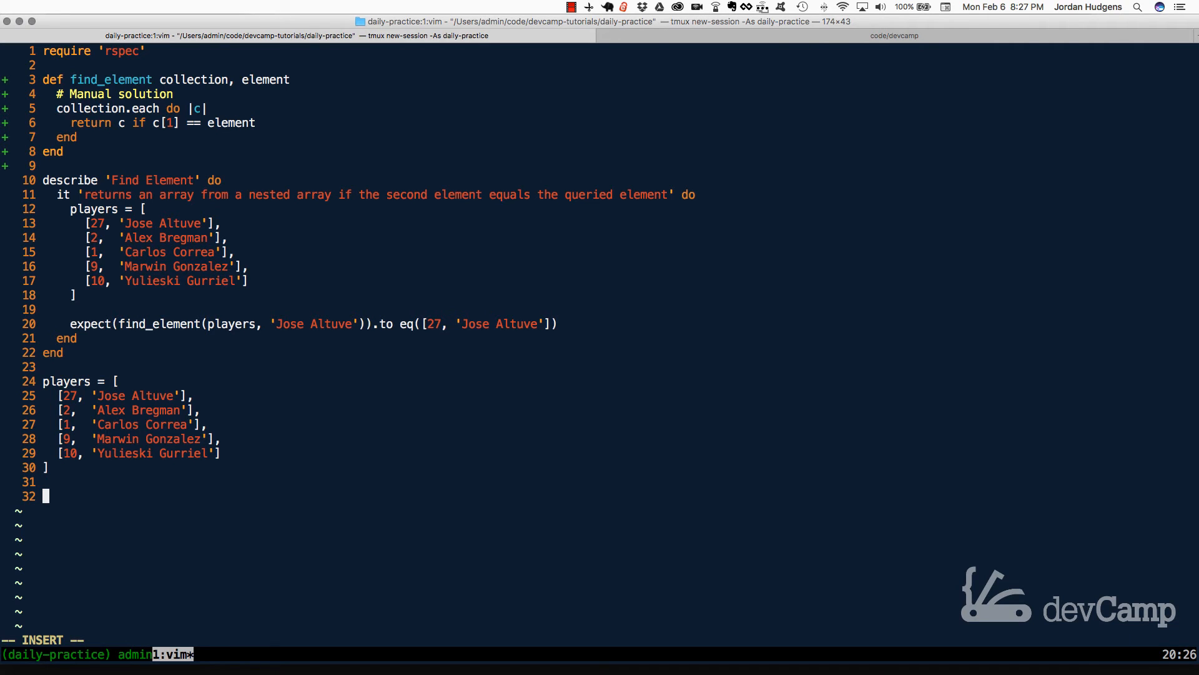
pyautogui.write('find_')
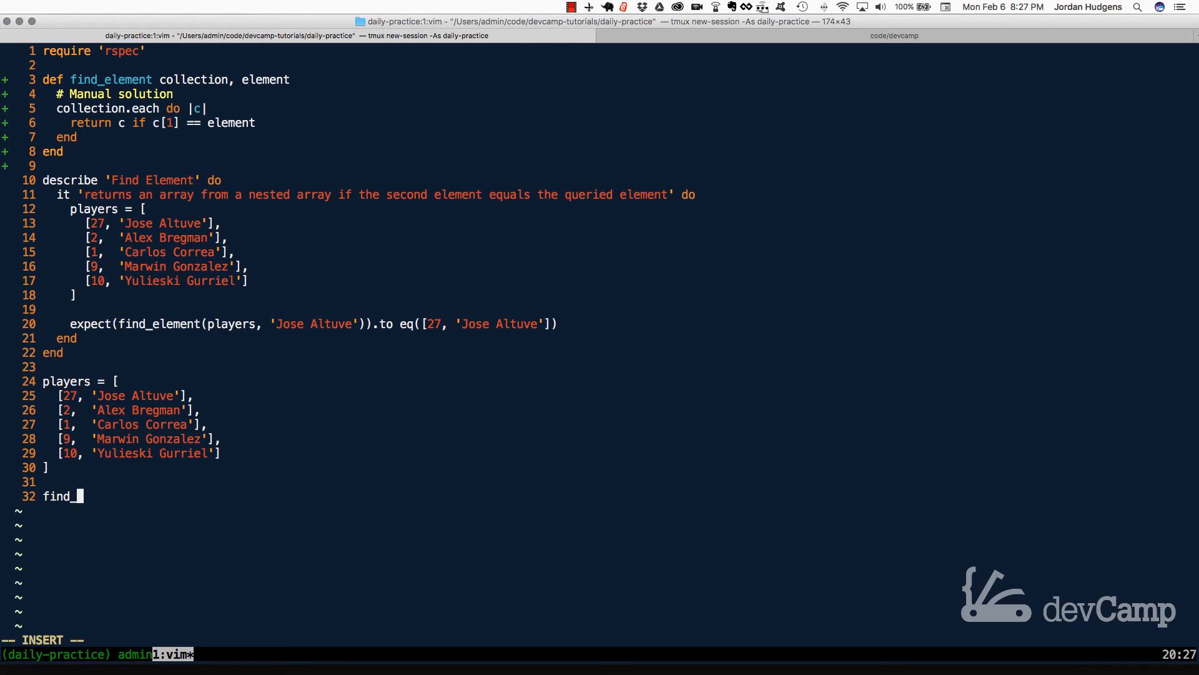
pyautogui.write('element player')
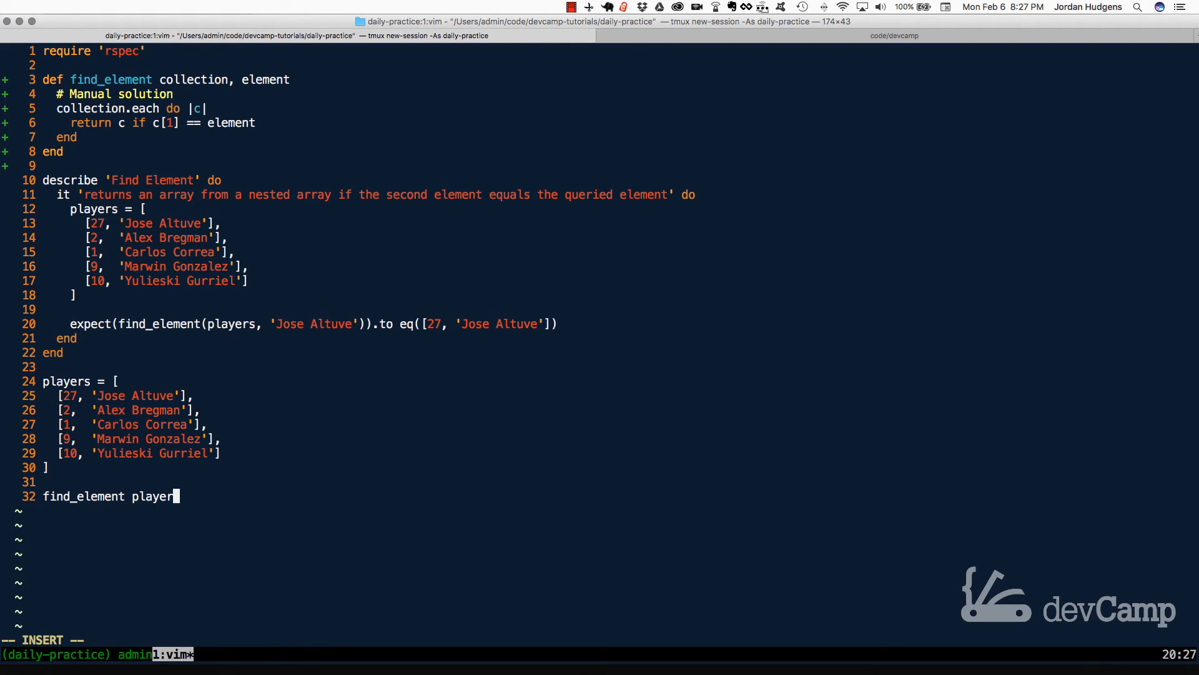
pyautogui.write('s,')
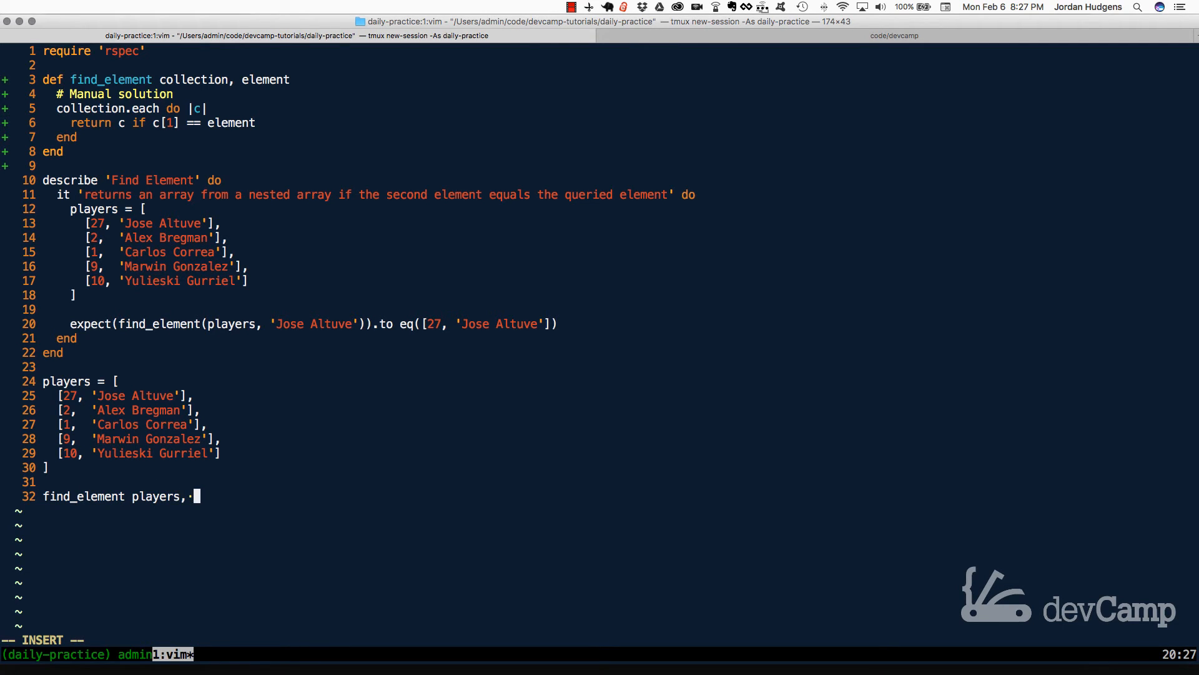
pyautogui.write("'Alex Bregm")
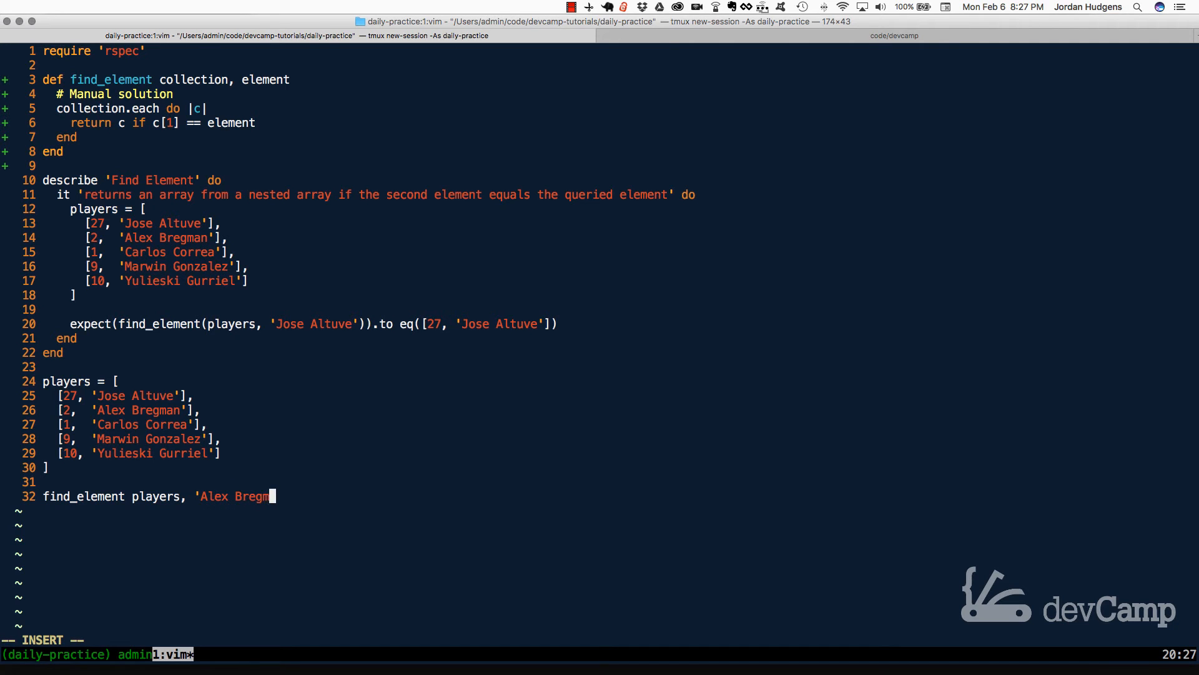
pyautogui.press('Escape')
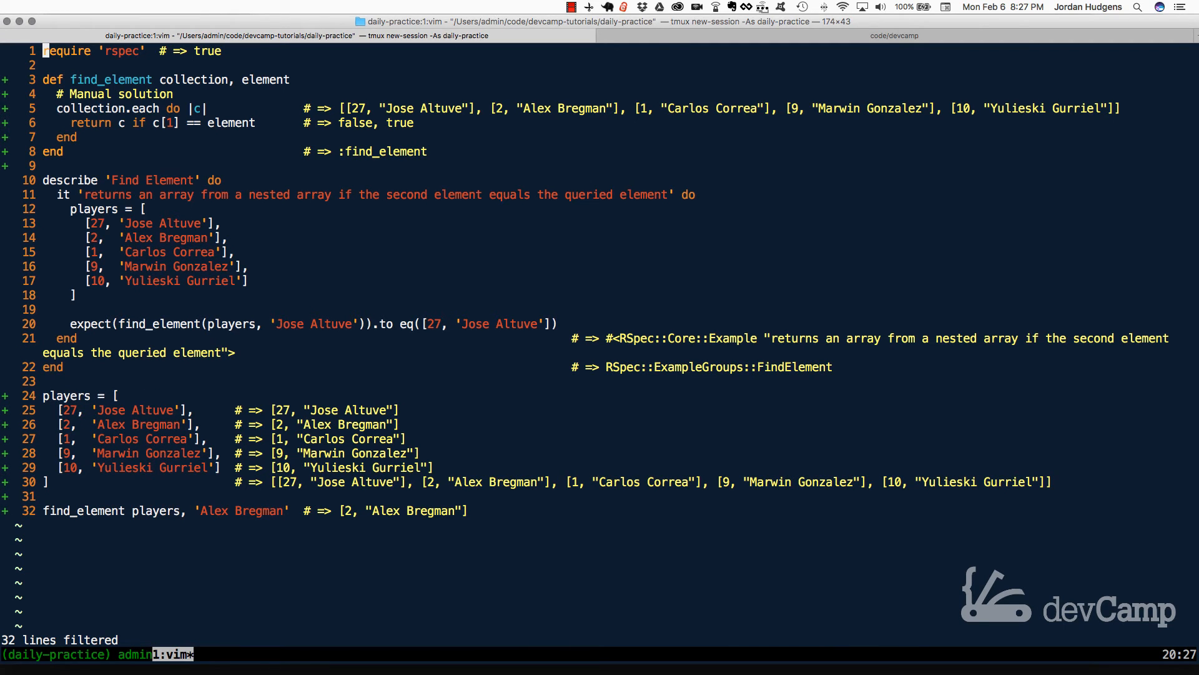
pyautogui.press('V')
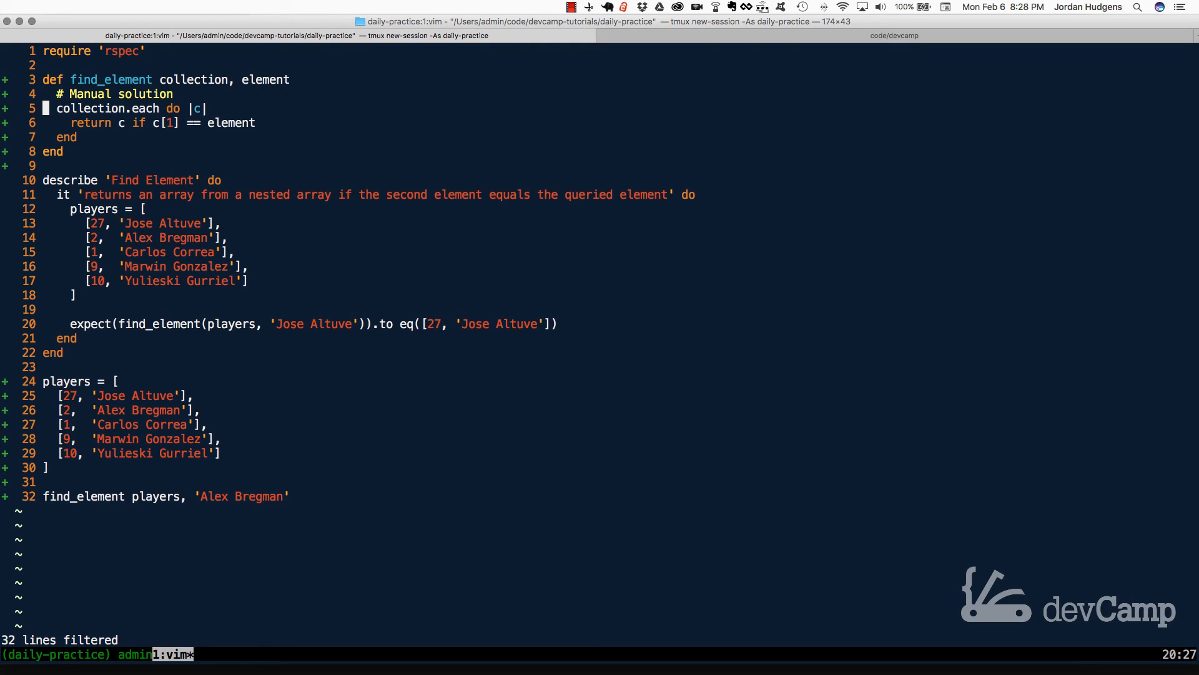
# Make the method body collection.rassoc(element) and rerun seeing_is_believing showing [2, "Alex Bregman"].
pyautogui.press('j')
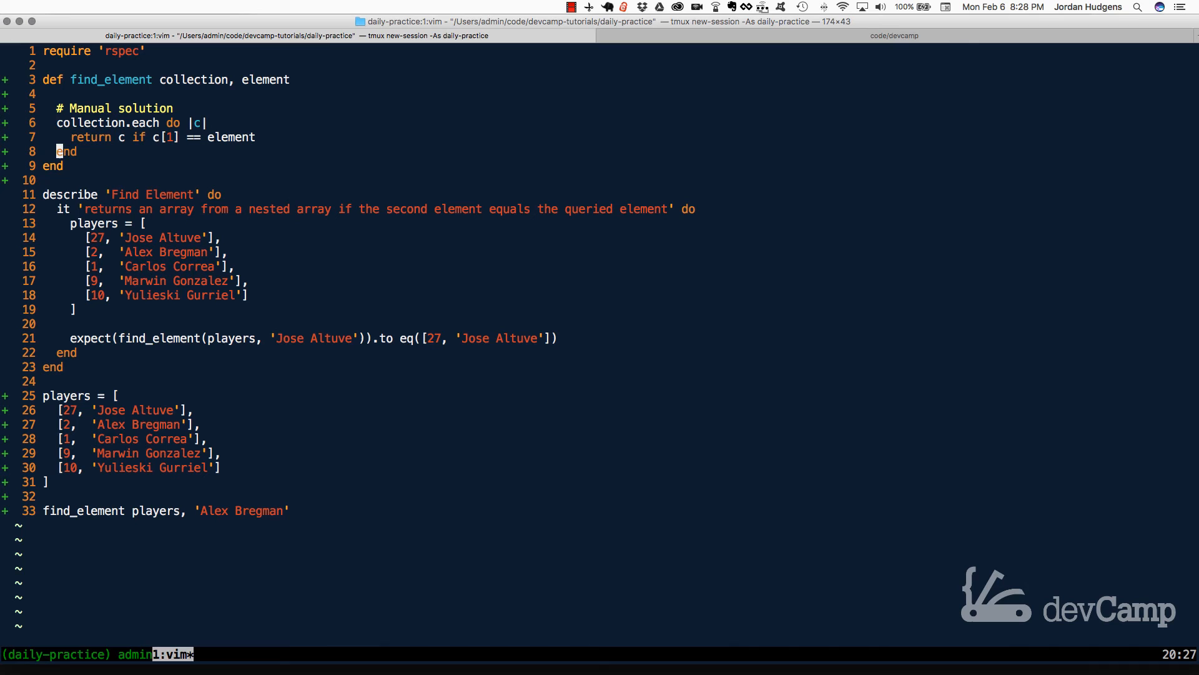
pyautogui.press('i')
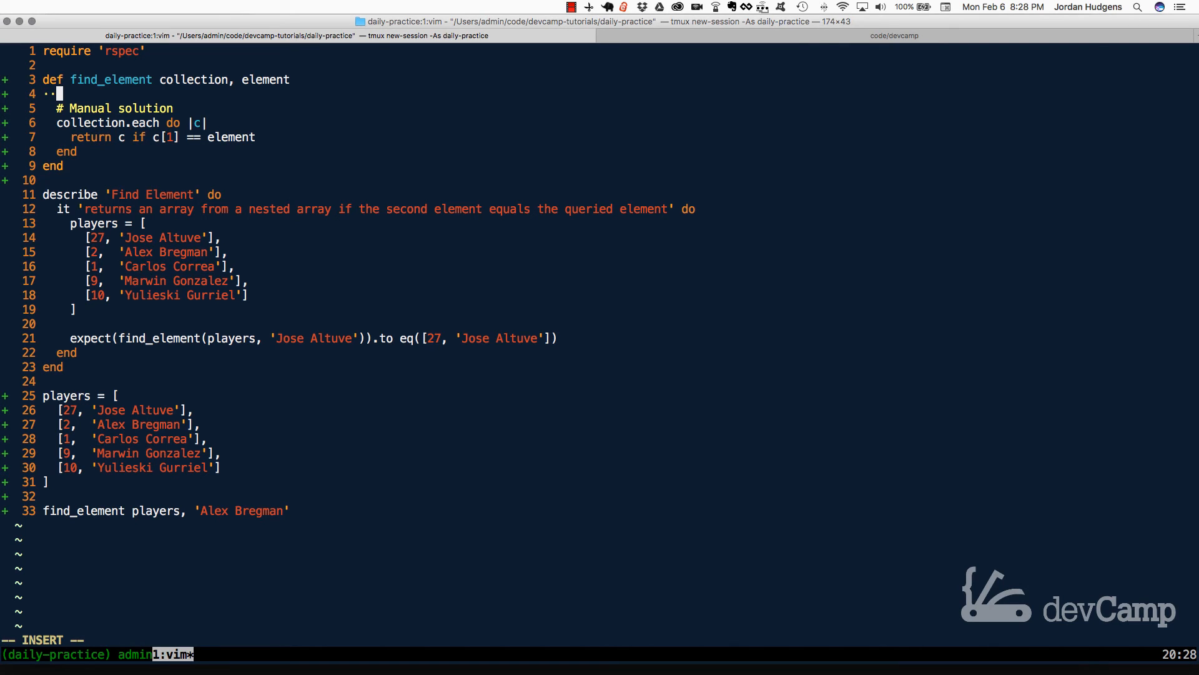
pyautogui.write('collection')
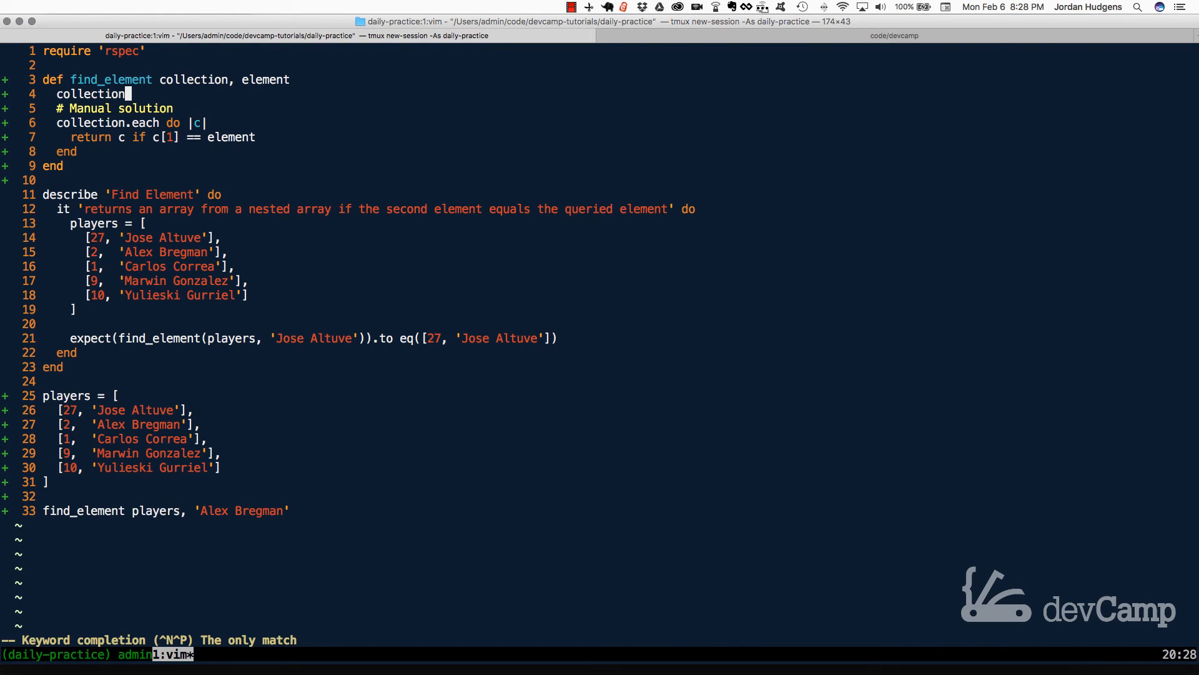
pyautogui.write('.')
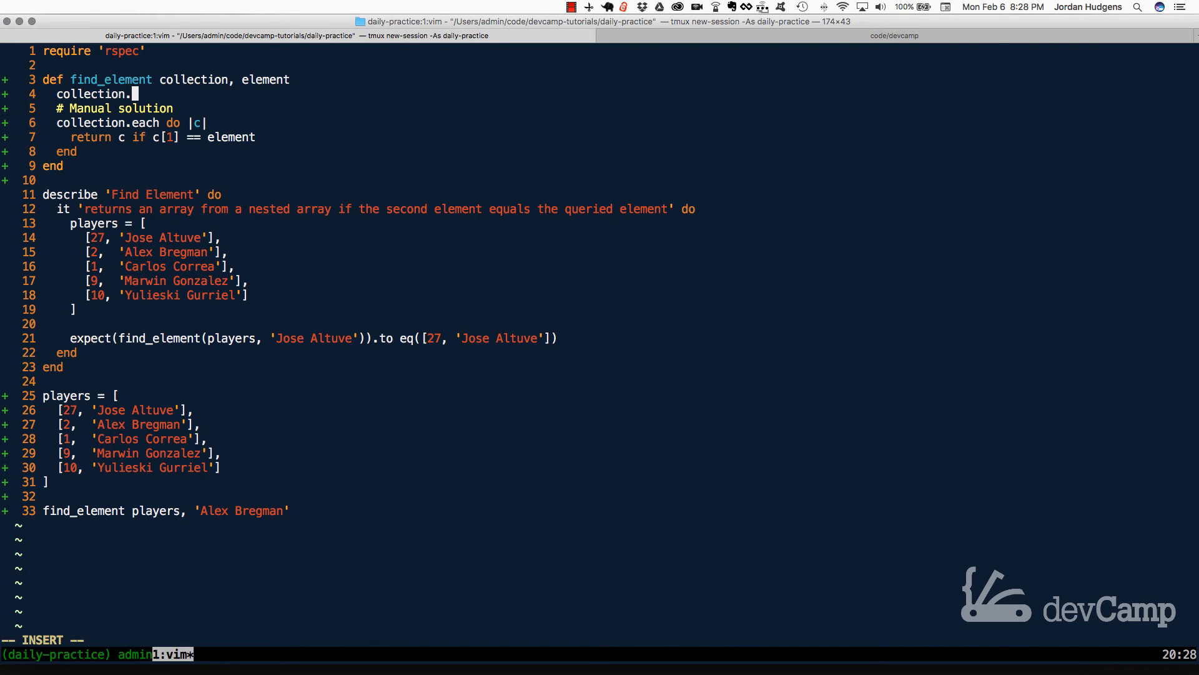
pyautogui.write('rass')
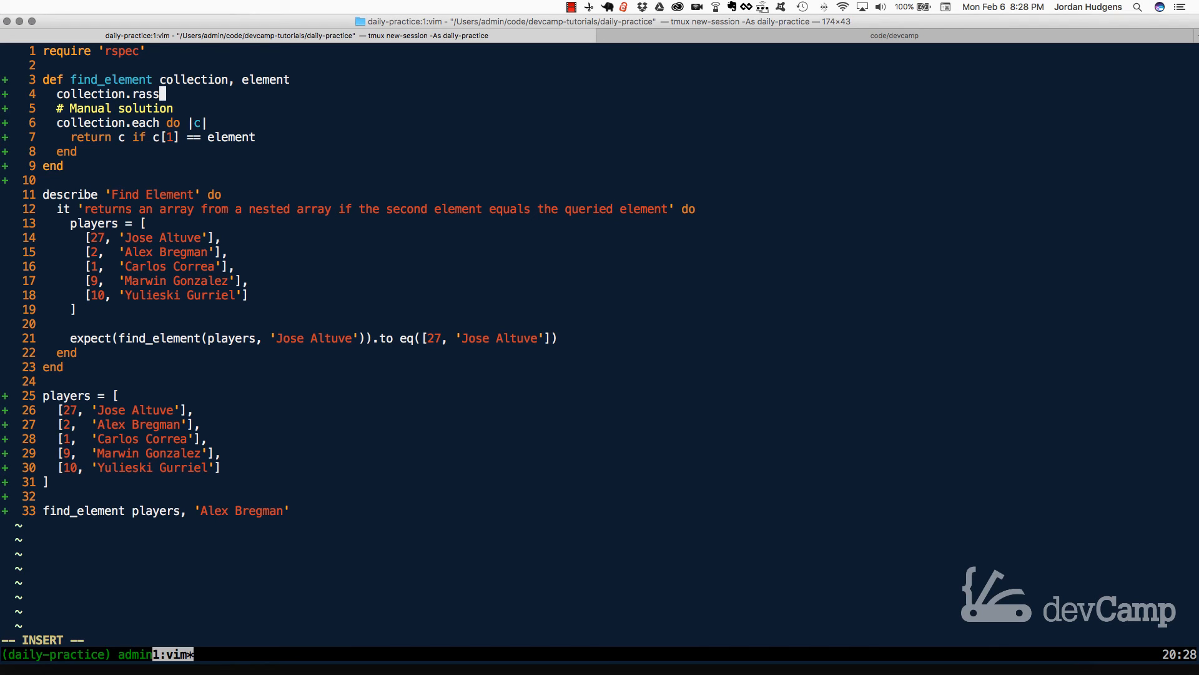
pyautogui.write('oc')
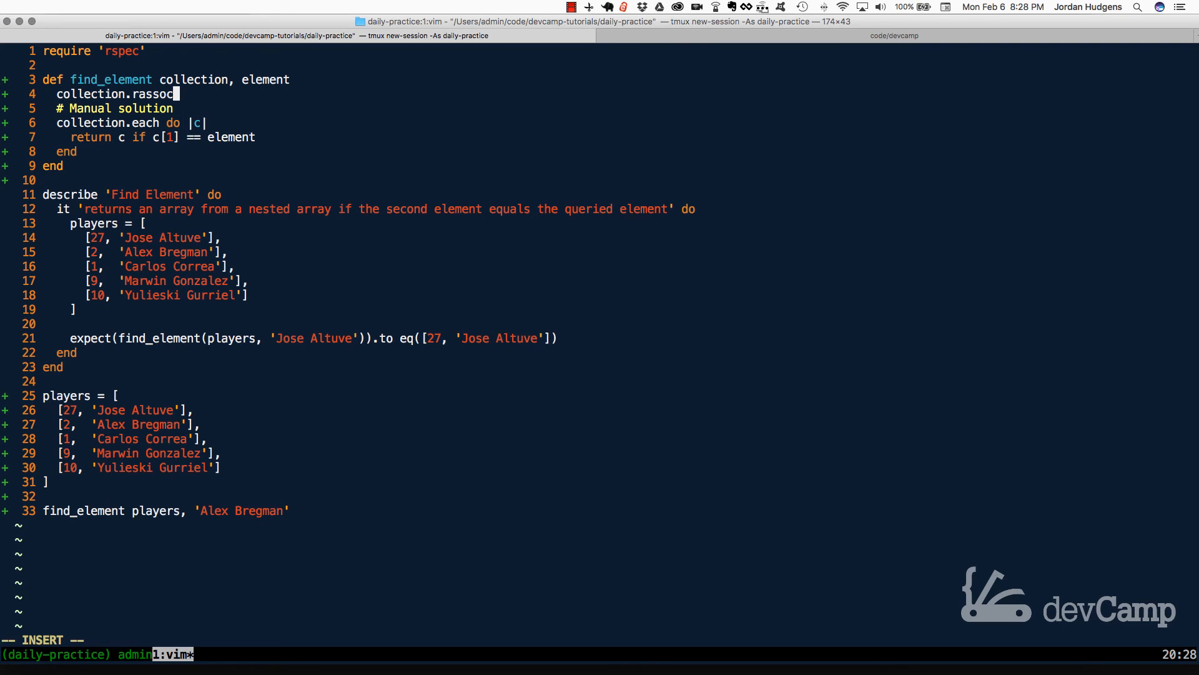
pyautogui.write('(element)          # => [2, "Alex Bregman')
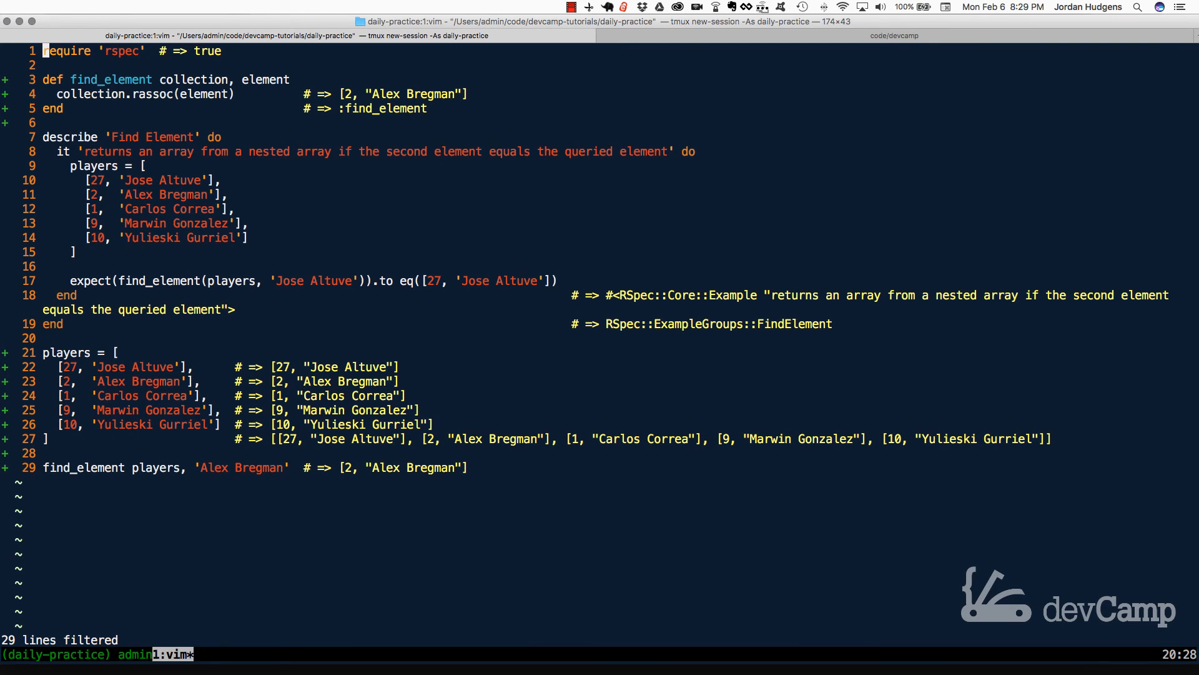
pyautogui.write(':%.!seeing_is_believing --clean')
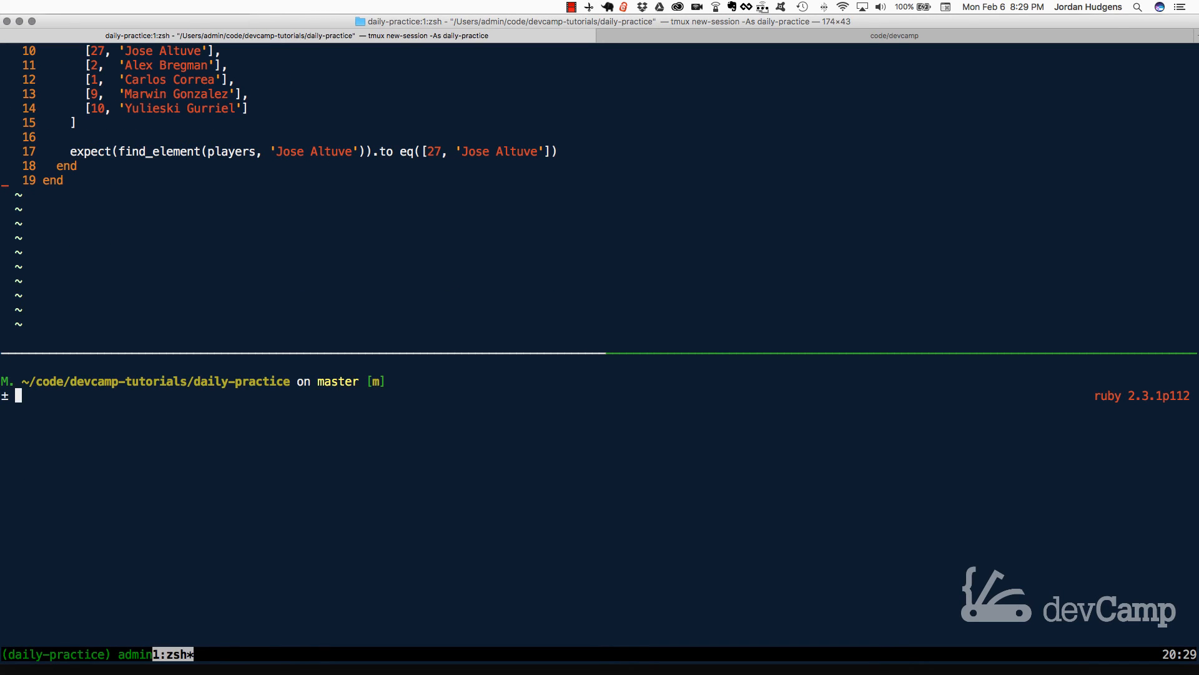
# Run rspec february/6.rb in zsh, passing with 1 example, 0 failures.
pyautogui.write('rspec')
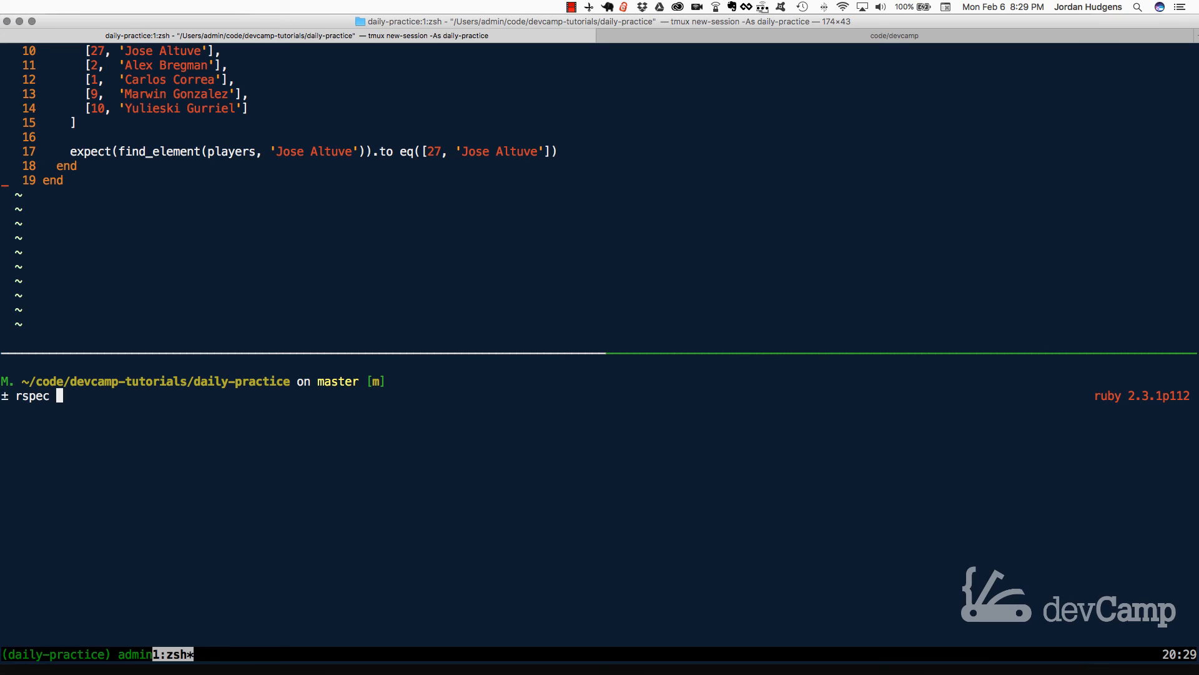
pyautogui.write('february/6.rb')
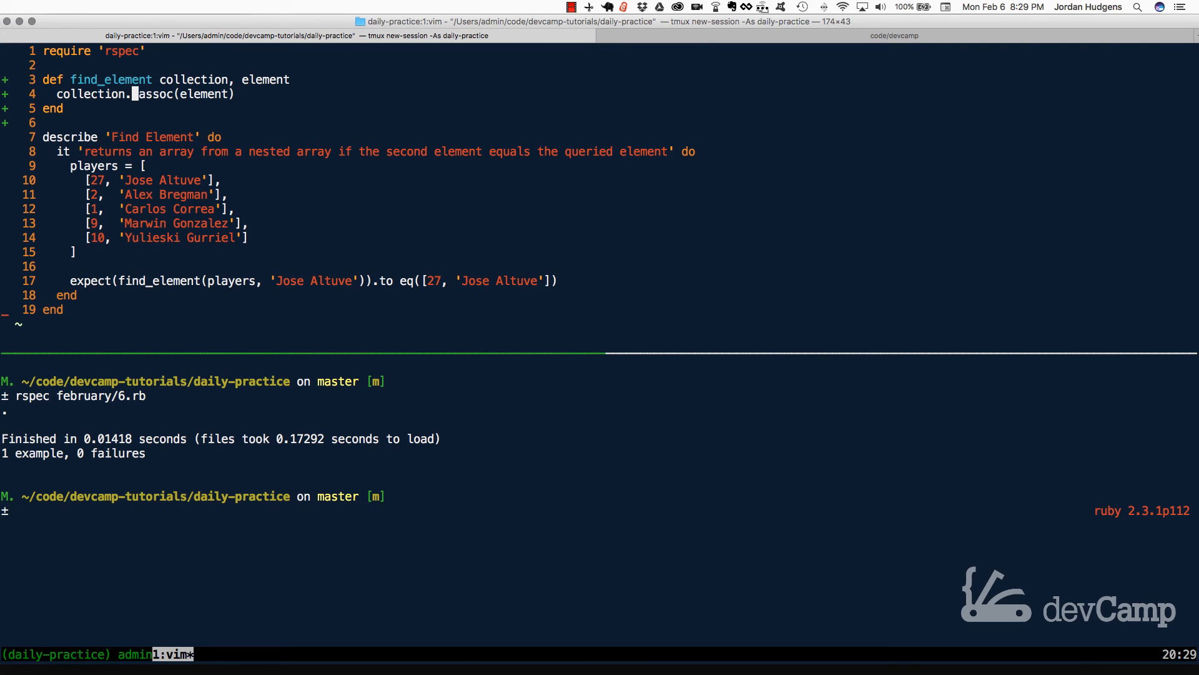
pyautogui.write('element')
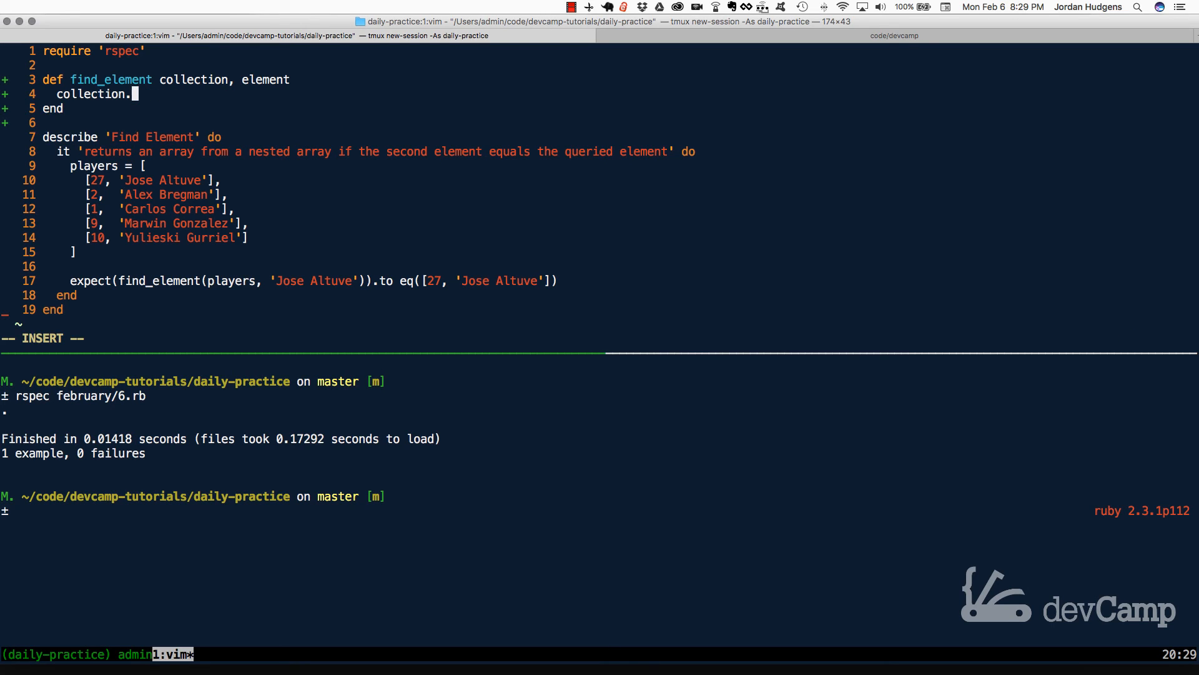
# Restore collection.each do |c| / return c if c[1] == element, save, and rerun rspec february/6.rb.
pyautogui.write('each do |')
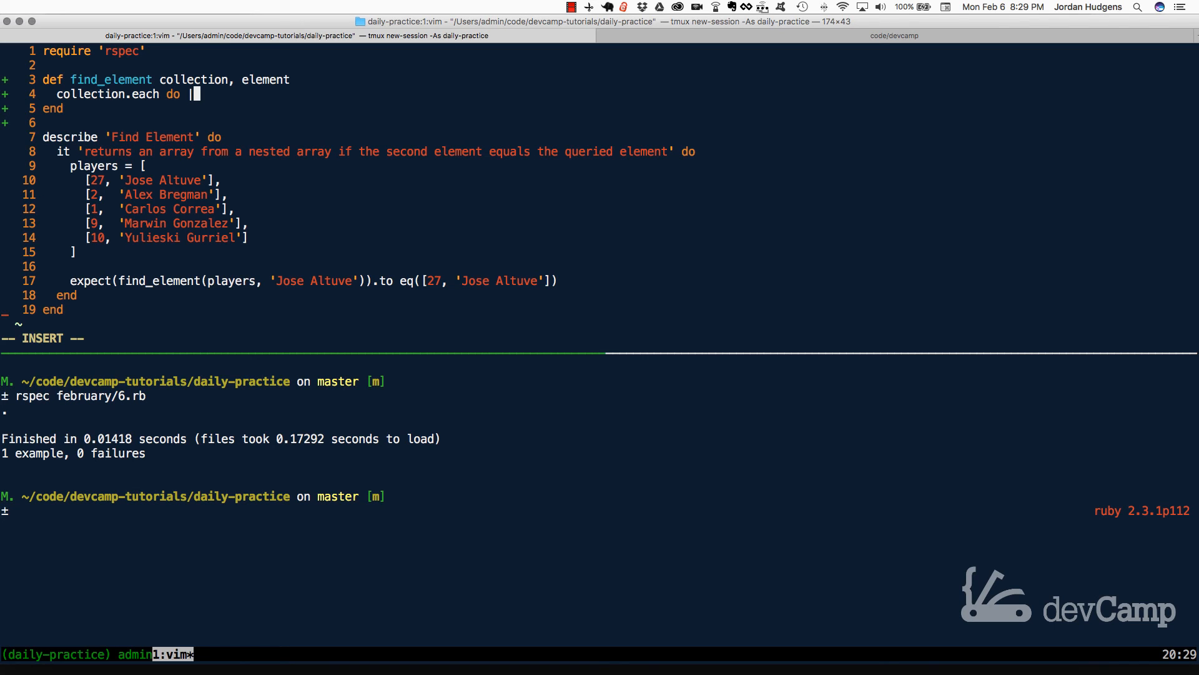
pyautogui.write('c|')
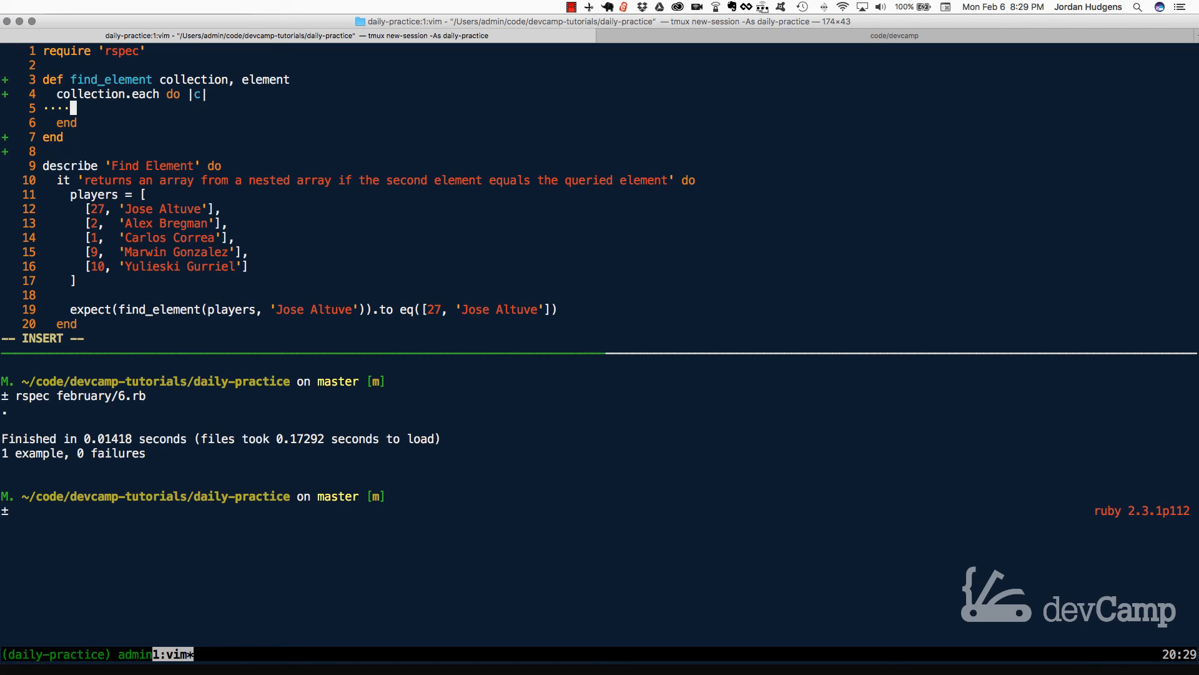
pyautogui.write('return c if')
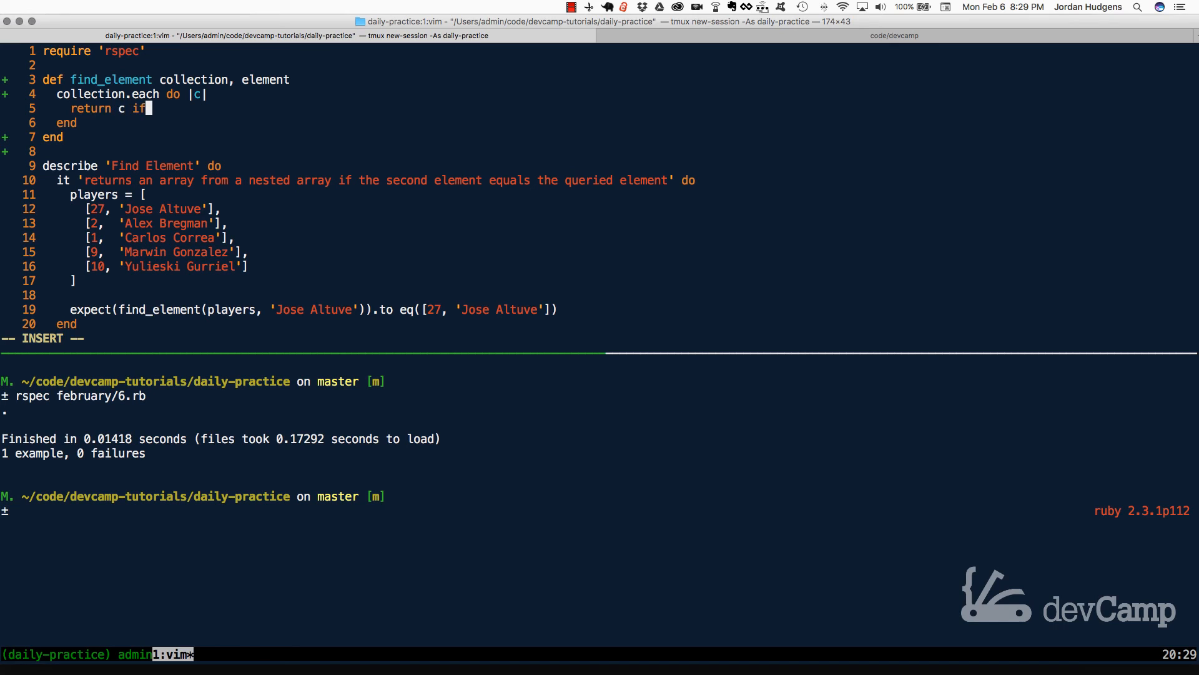
pyautogui.write('c[1] == element')
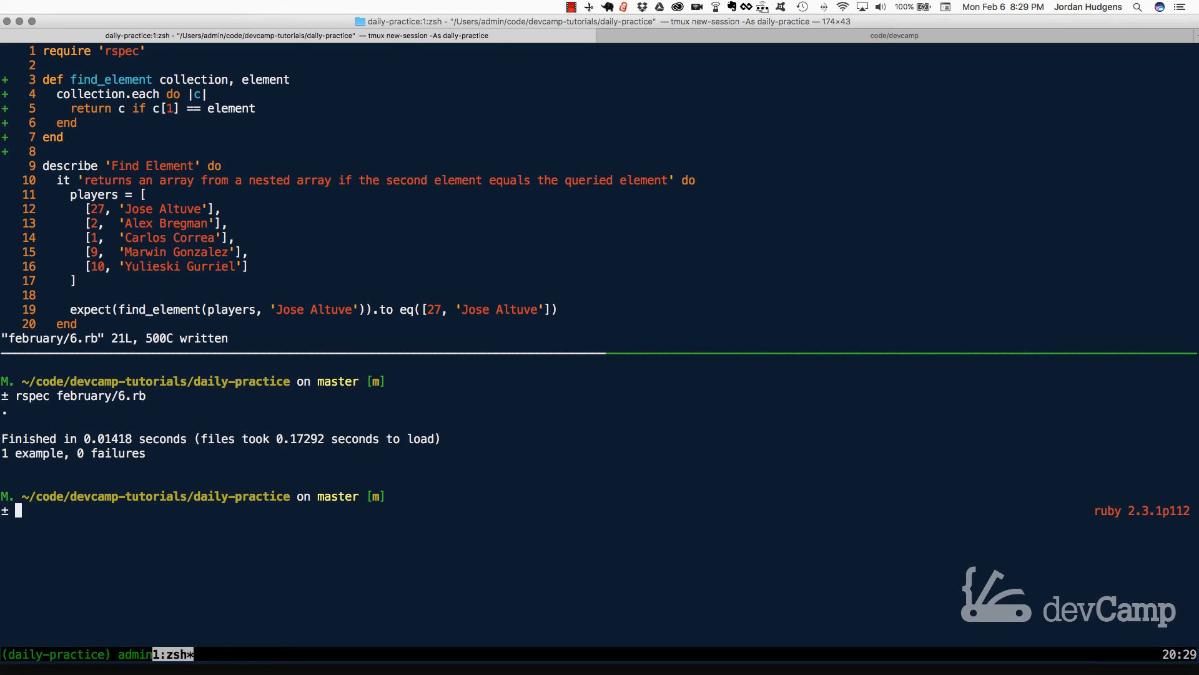
pyautogui.write('rspec february/6.rb')
pyautogui.click(128, 94)
pyautogui.write('assoc(element')
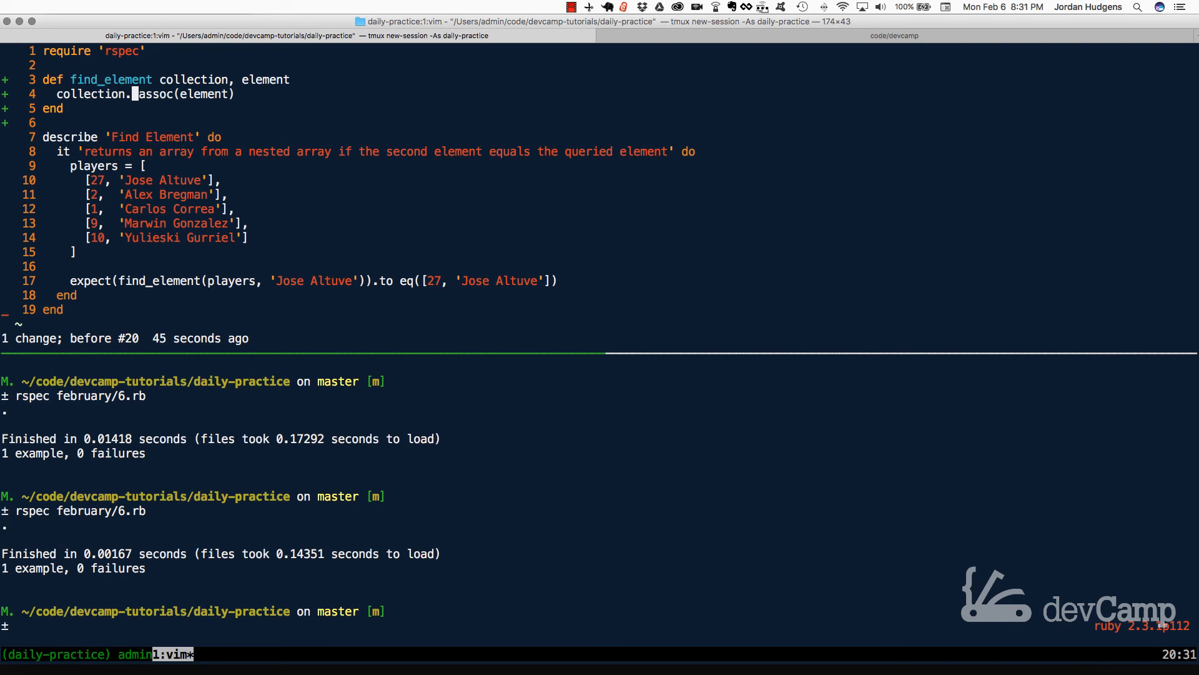
# After the loop version passes, undo back to the one-line rassoc body.
pyautogui.write('r')
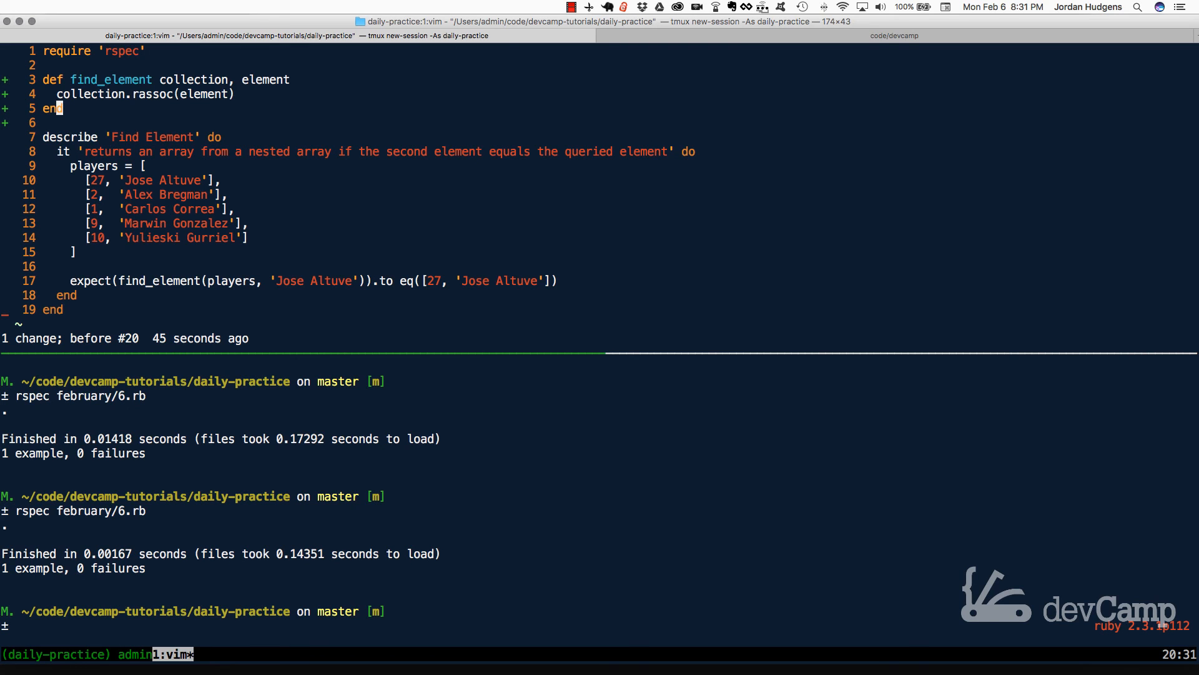